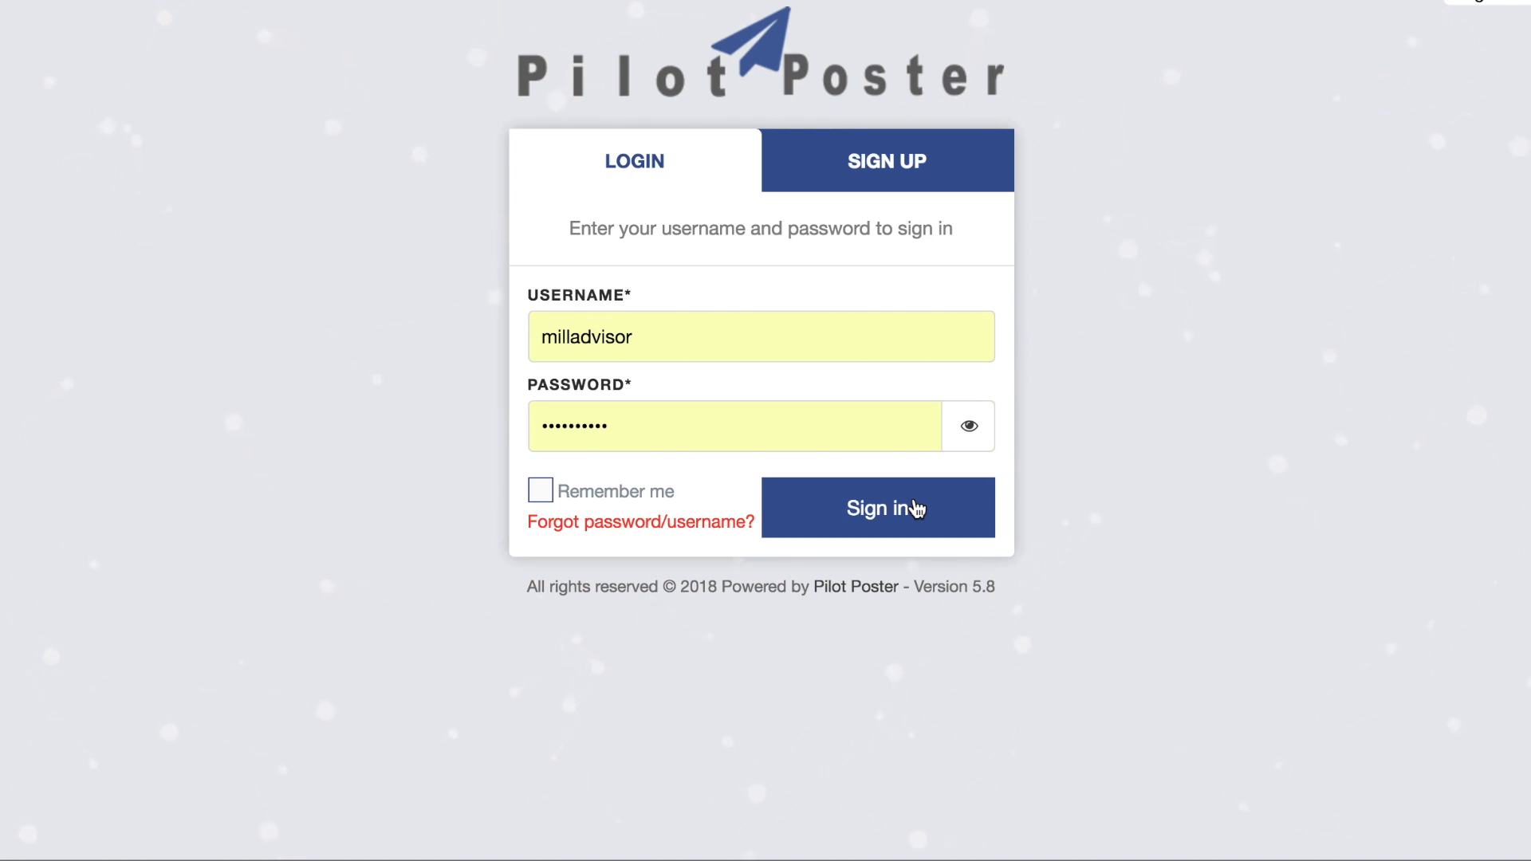
Sign in to Pilot Poster and scroll Facebook accounts settings down to the Add account tile
left_click(875, 507)
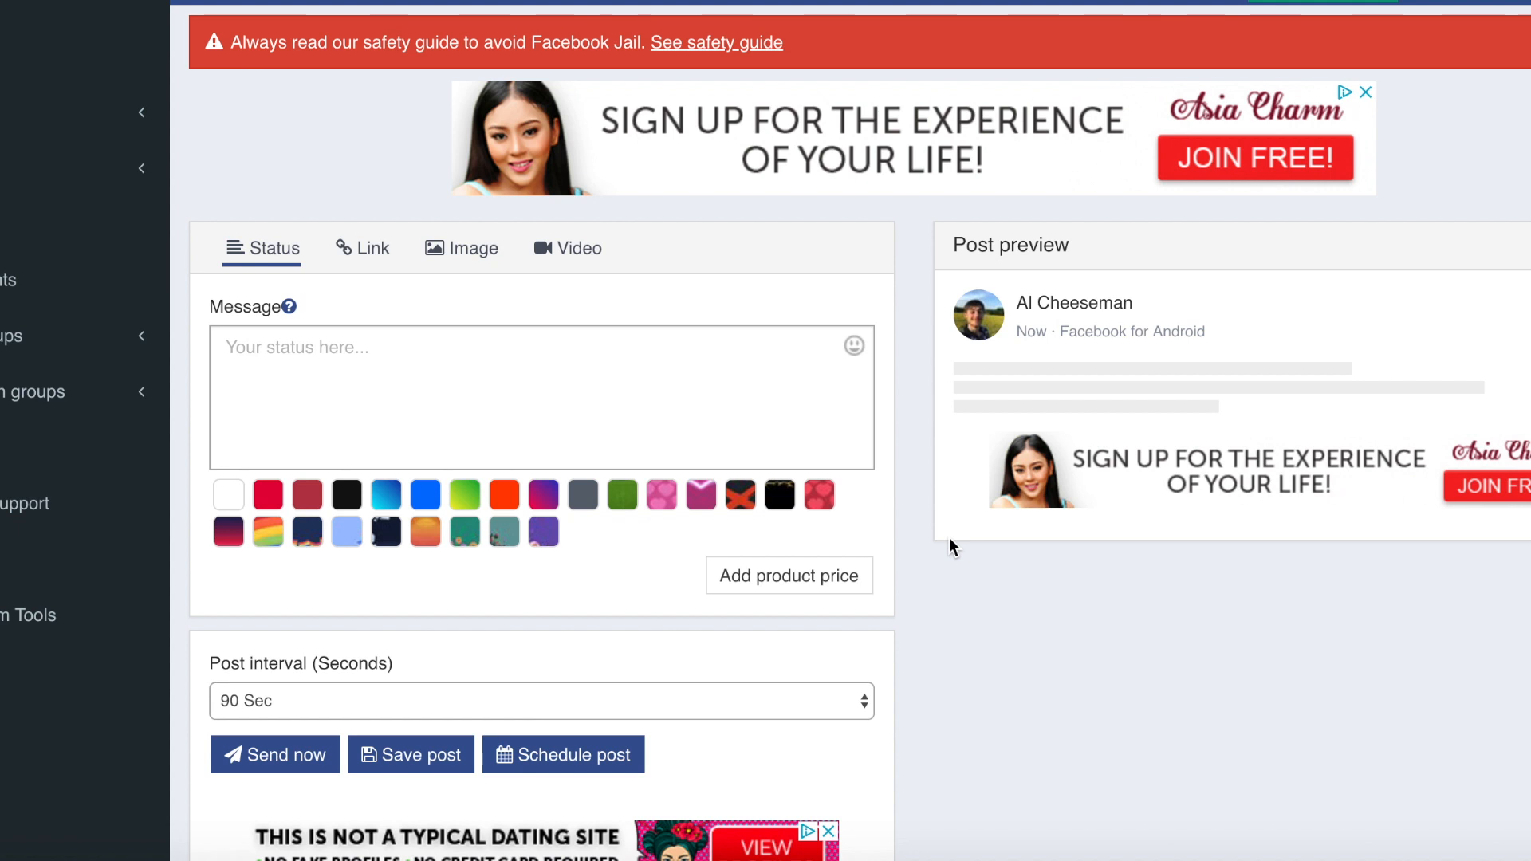
mouse_move(847, 530)
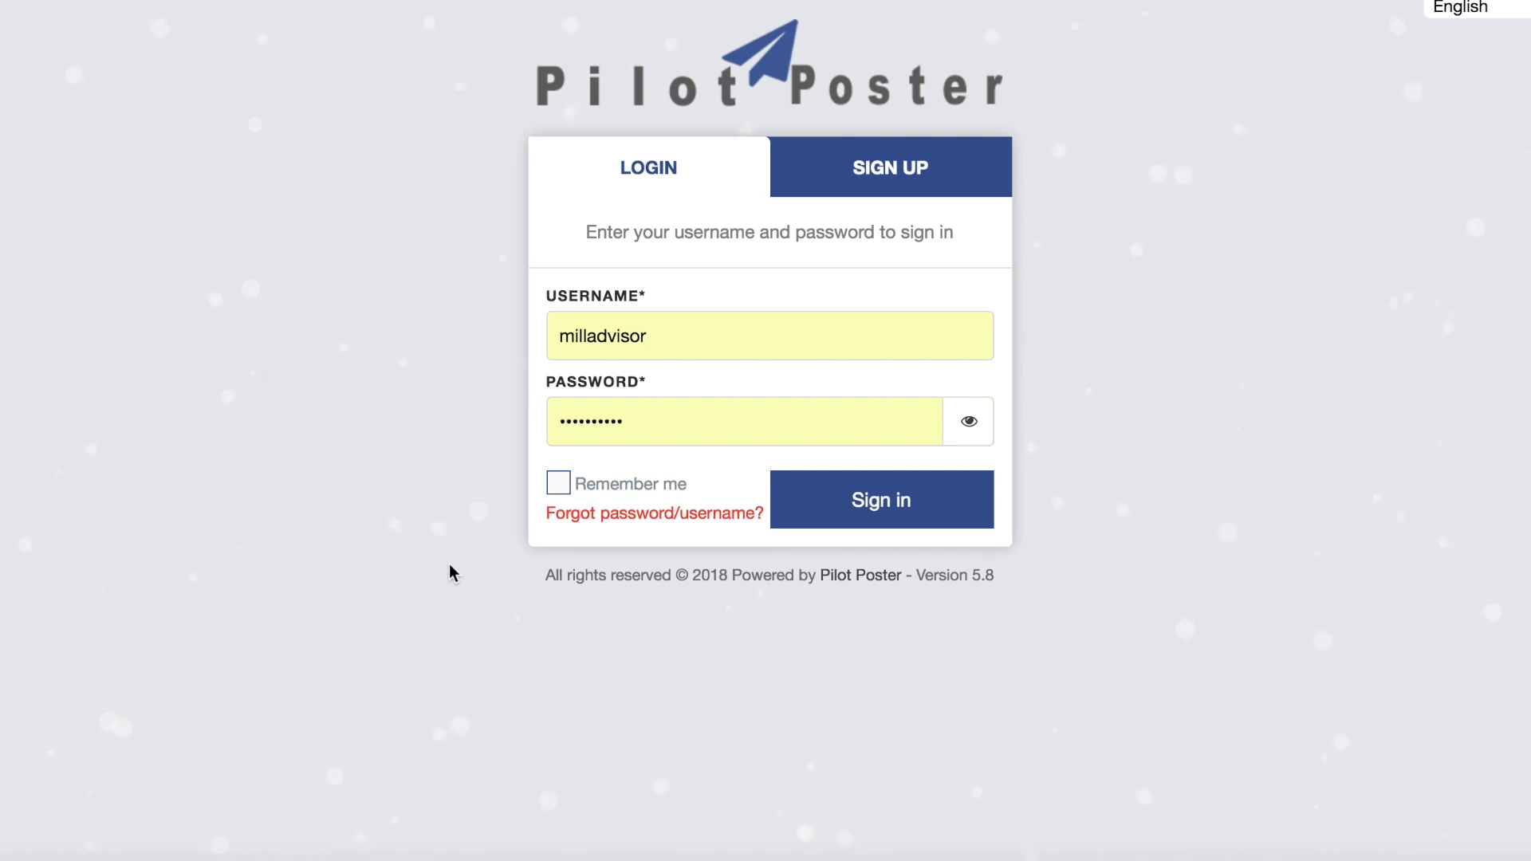
left_click(879, 499)
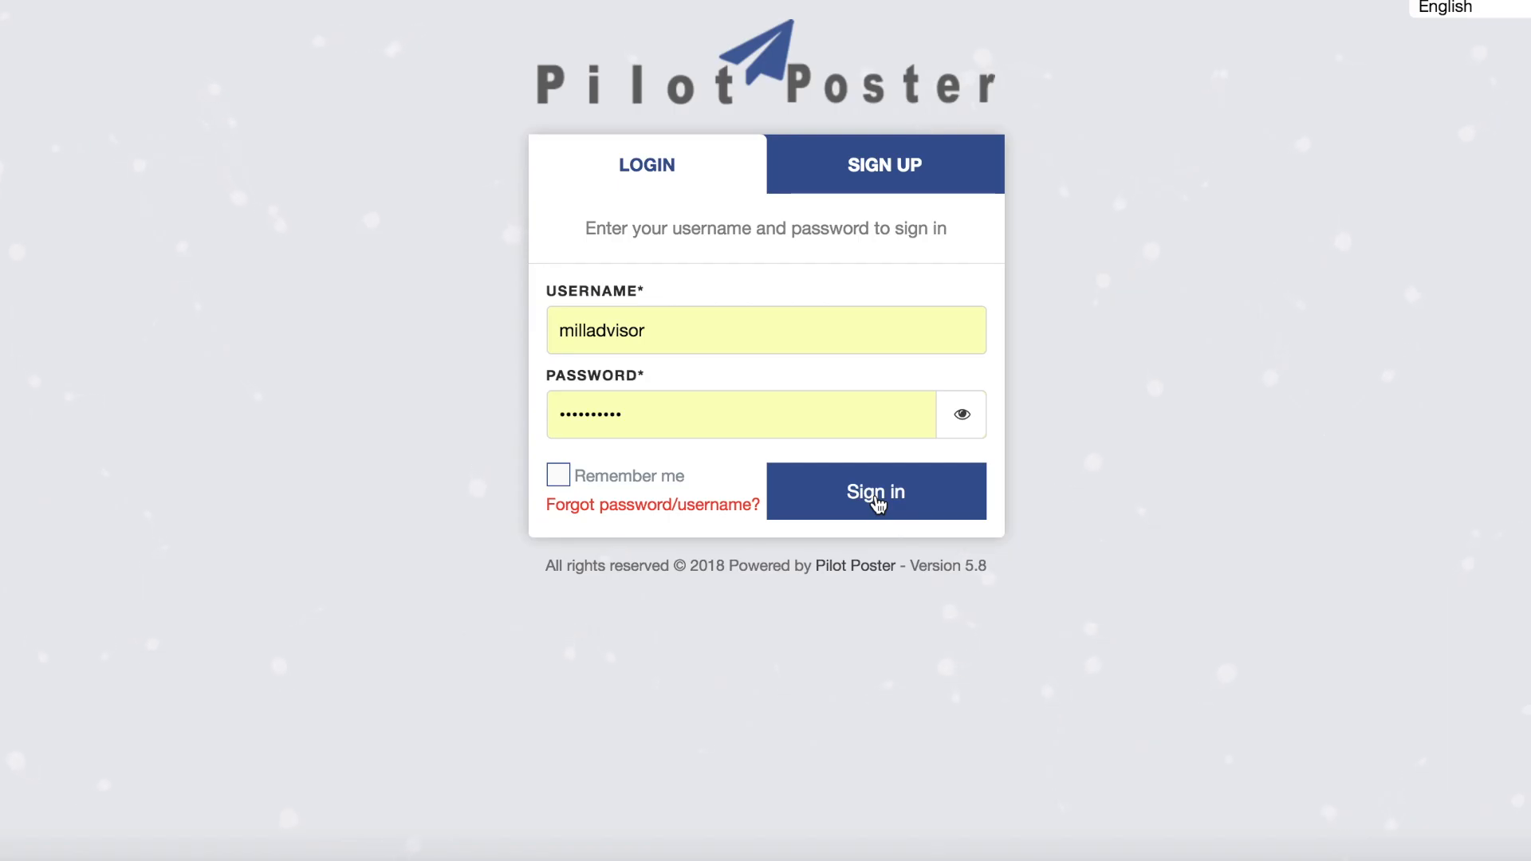
left_click(874, 491)
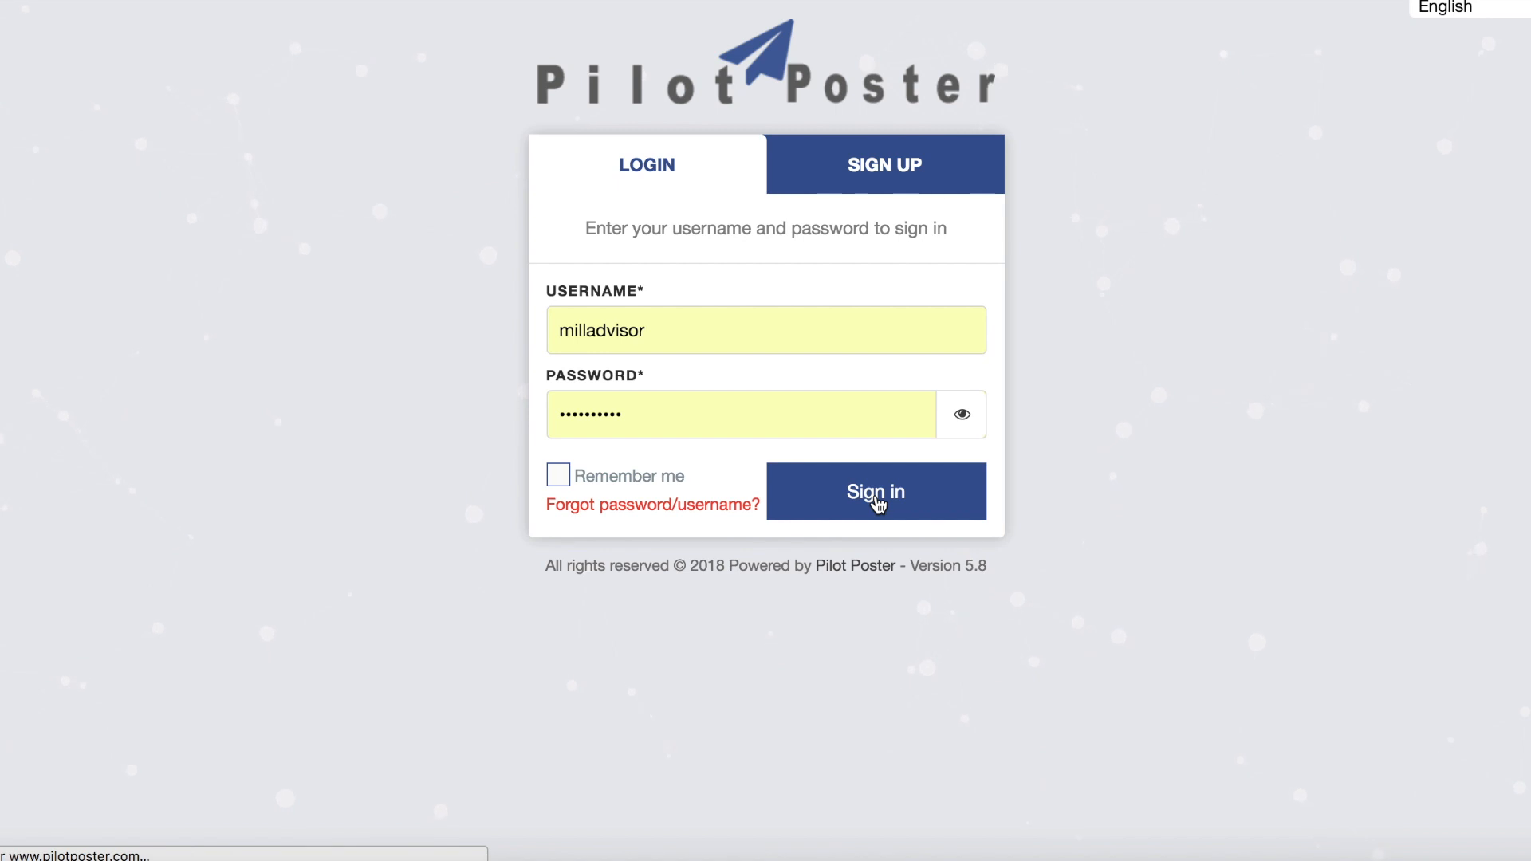
left_click(875, 491)
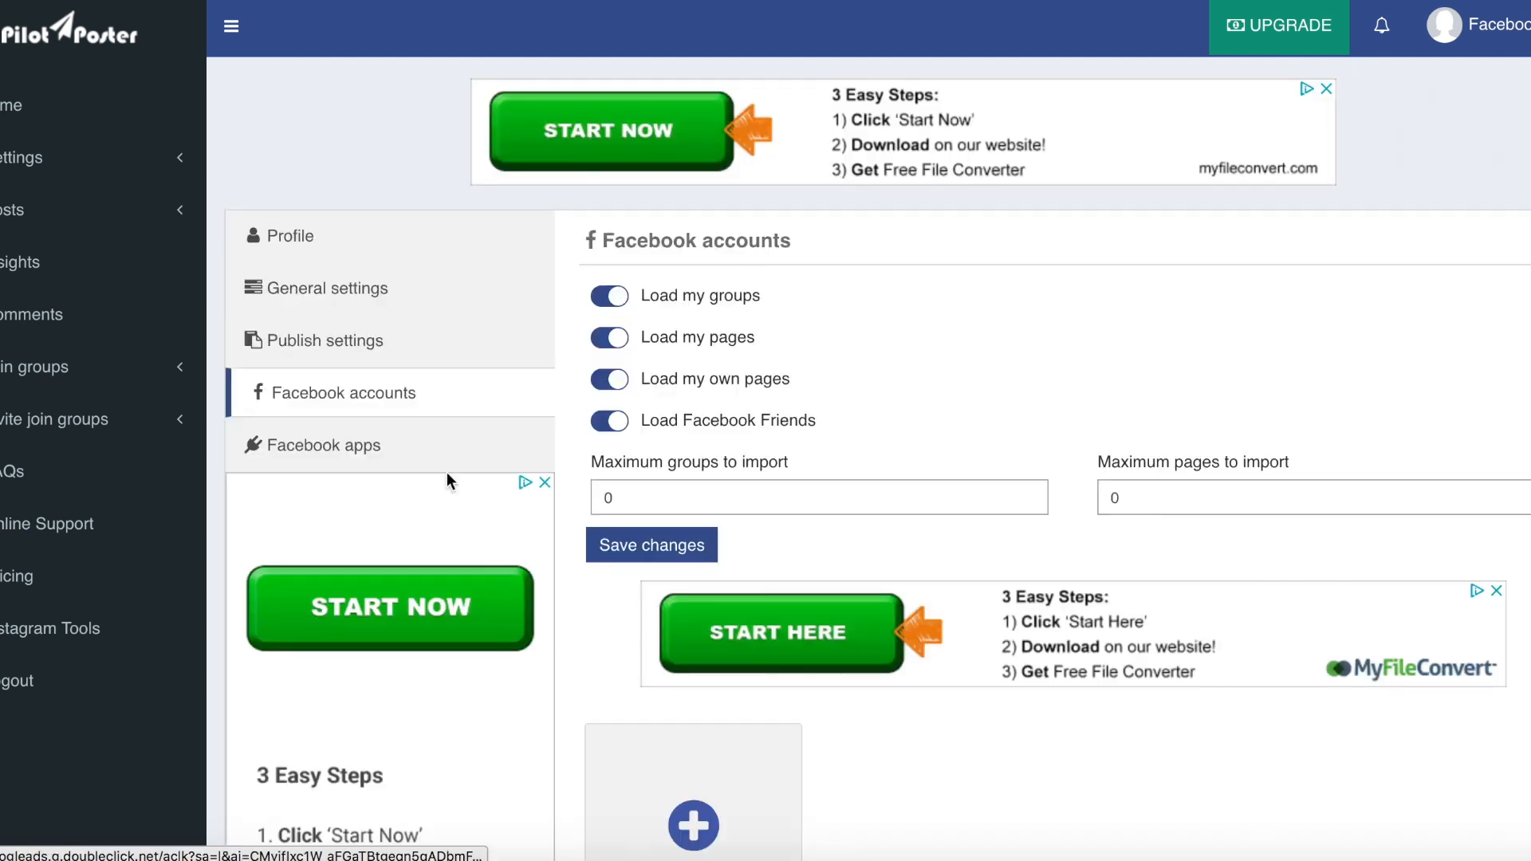
scroll("down", 3)
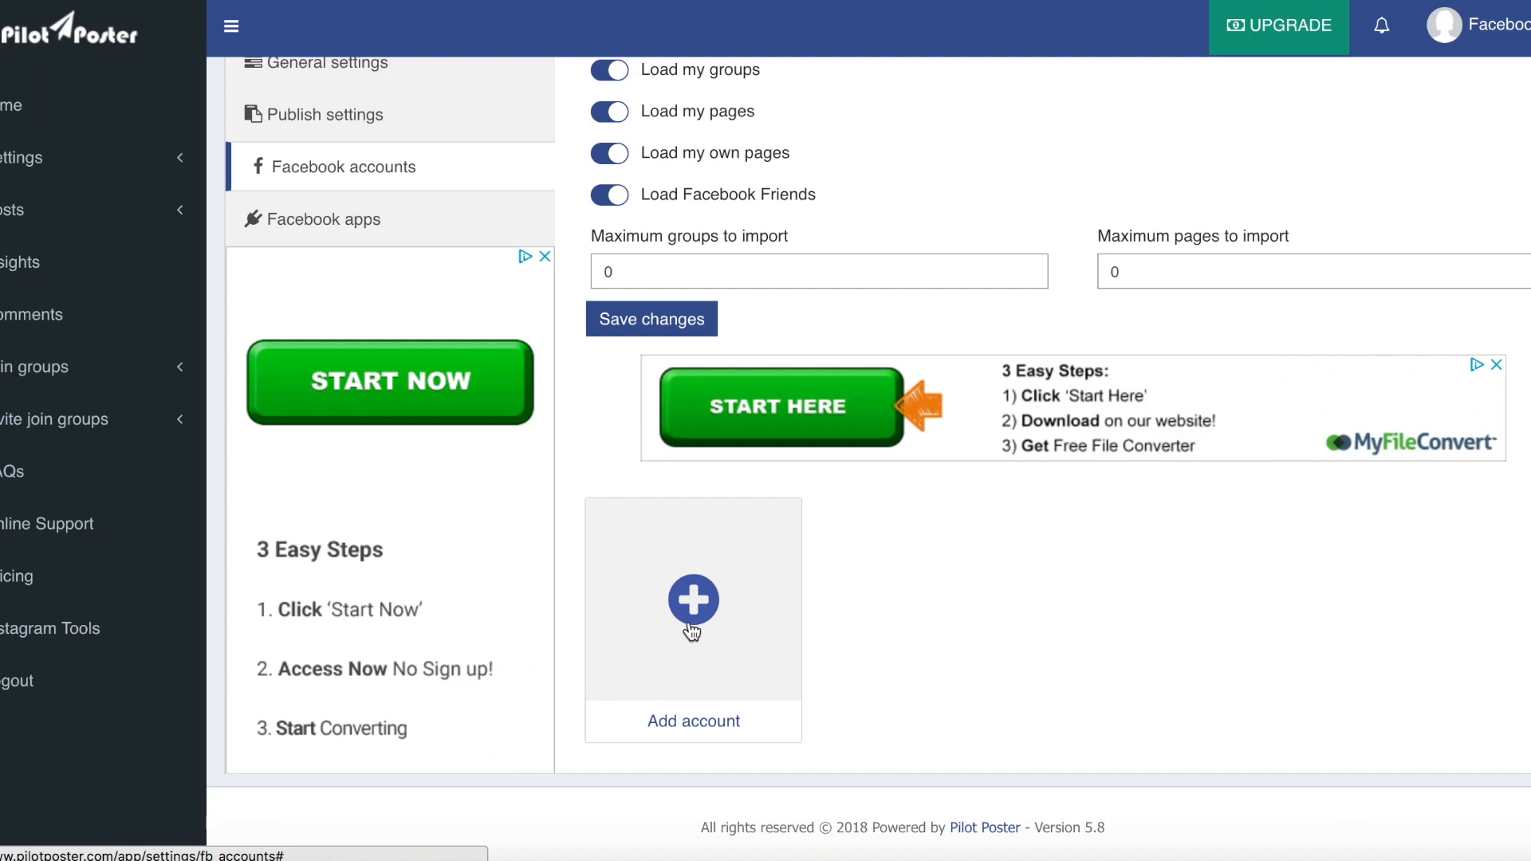
left_click(692, 601)
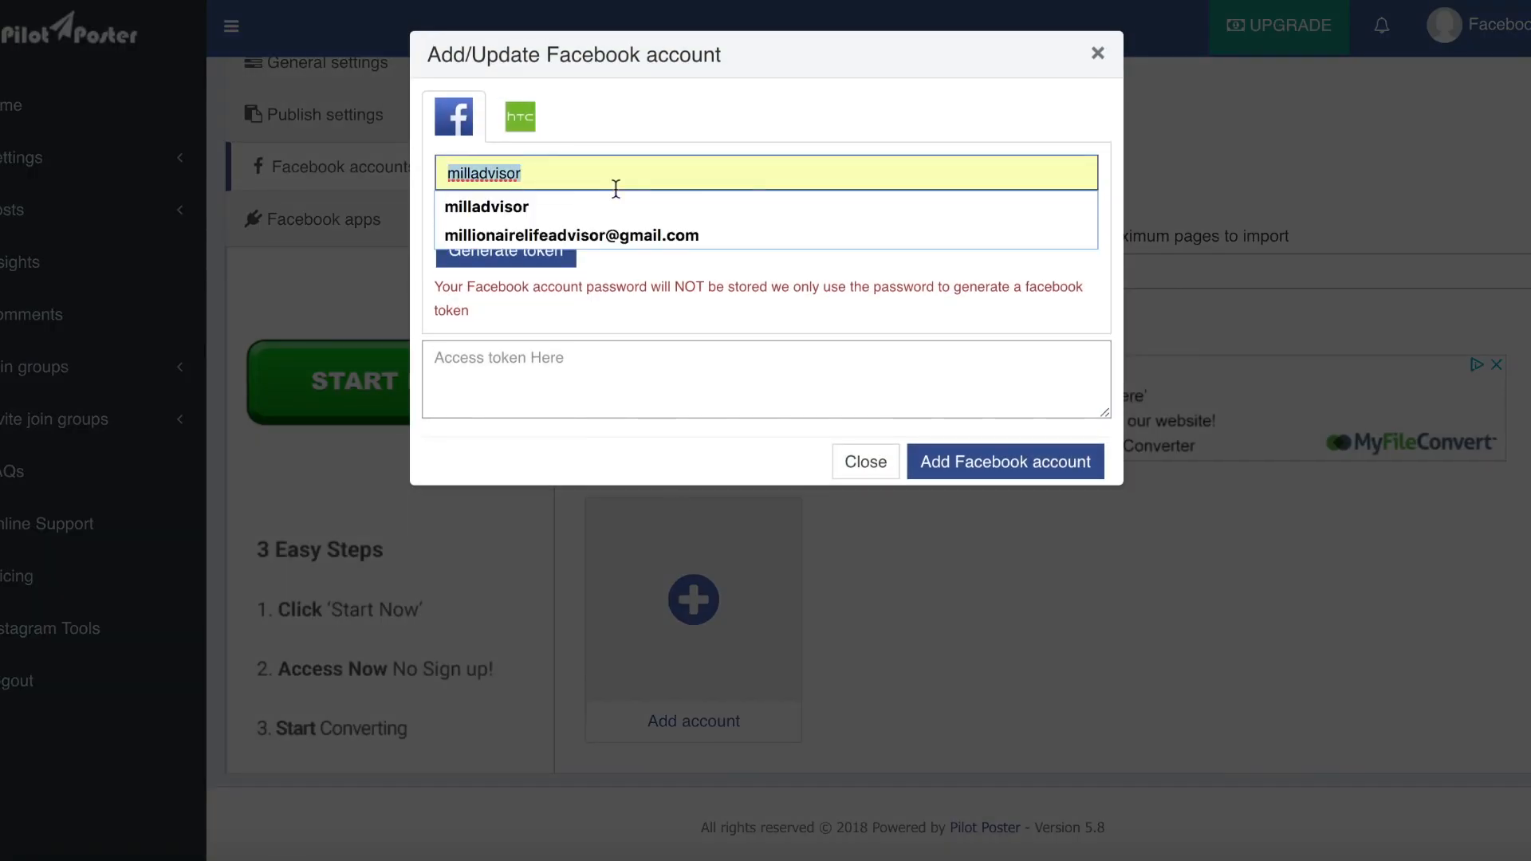
type("cheesem")
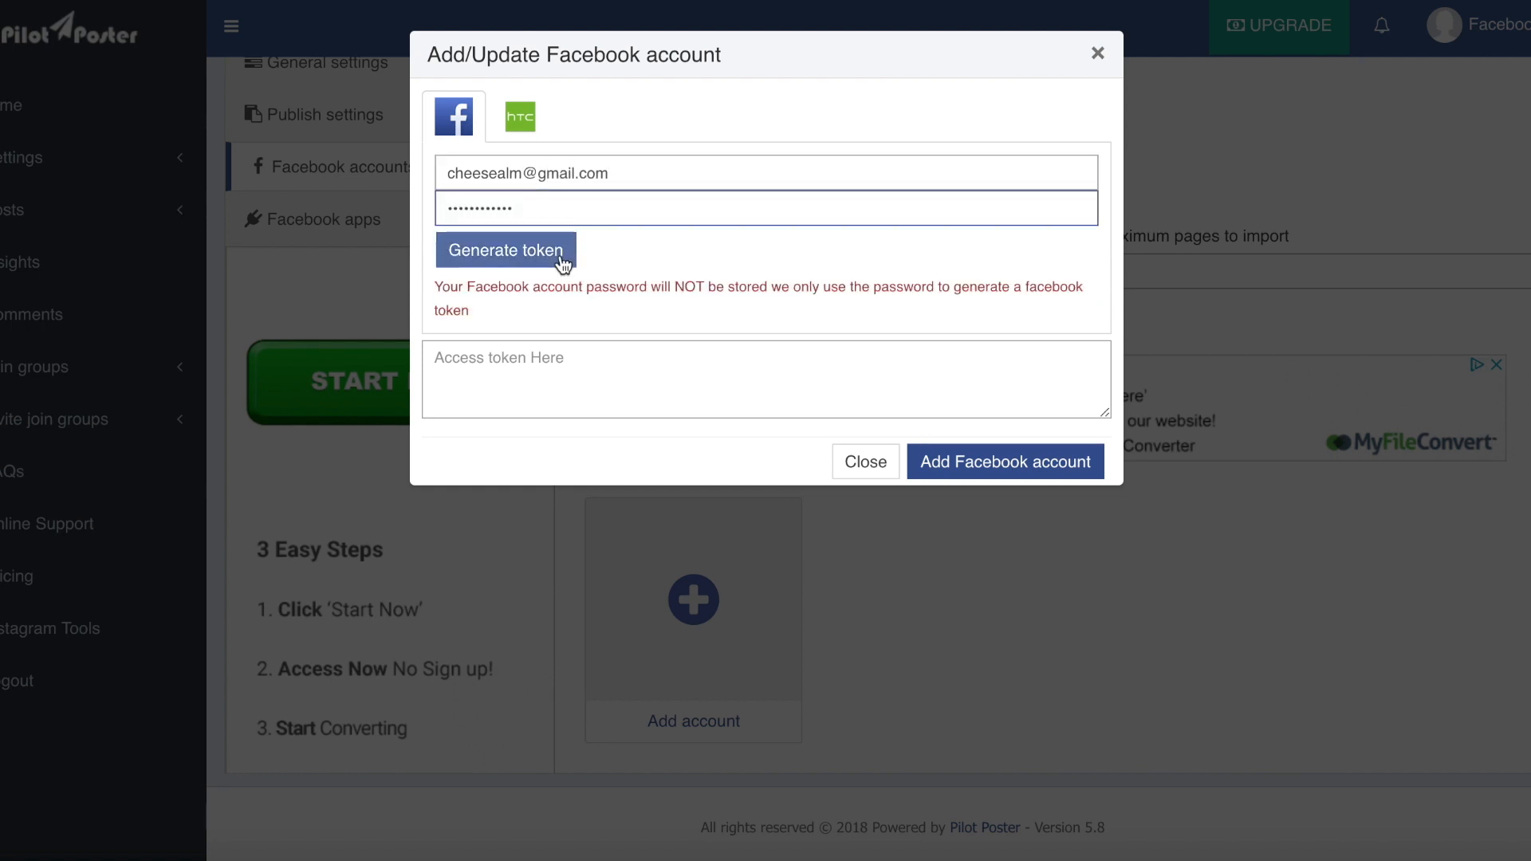
left_click(505, 249)
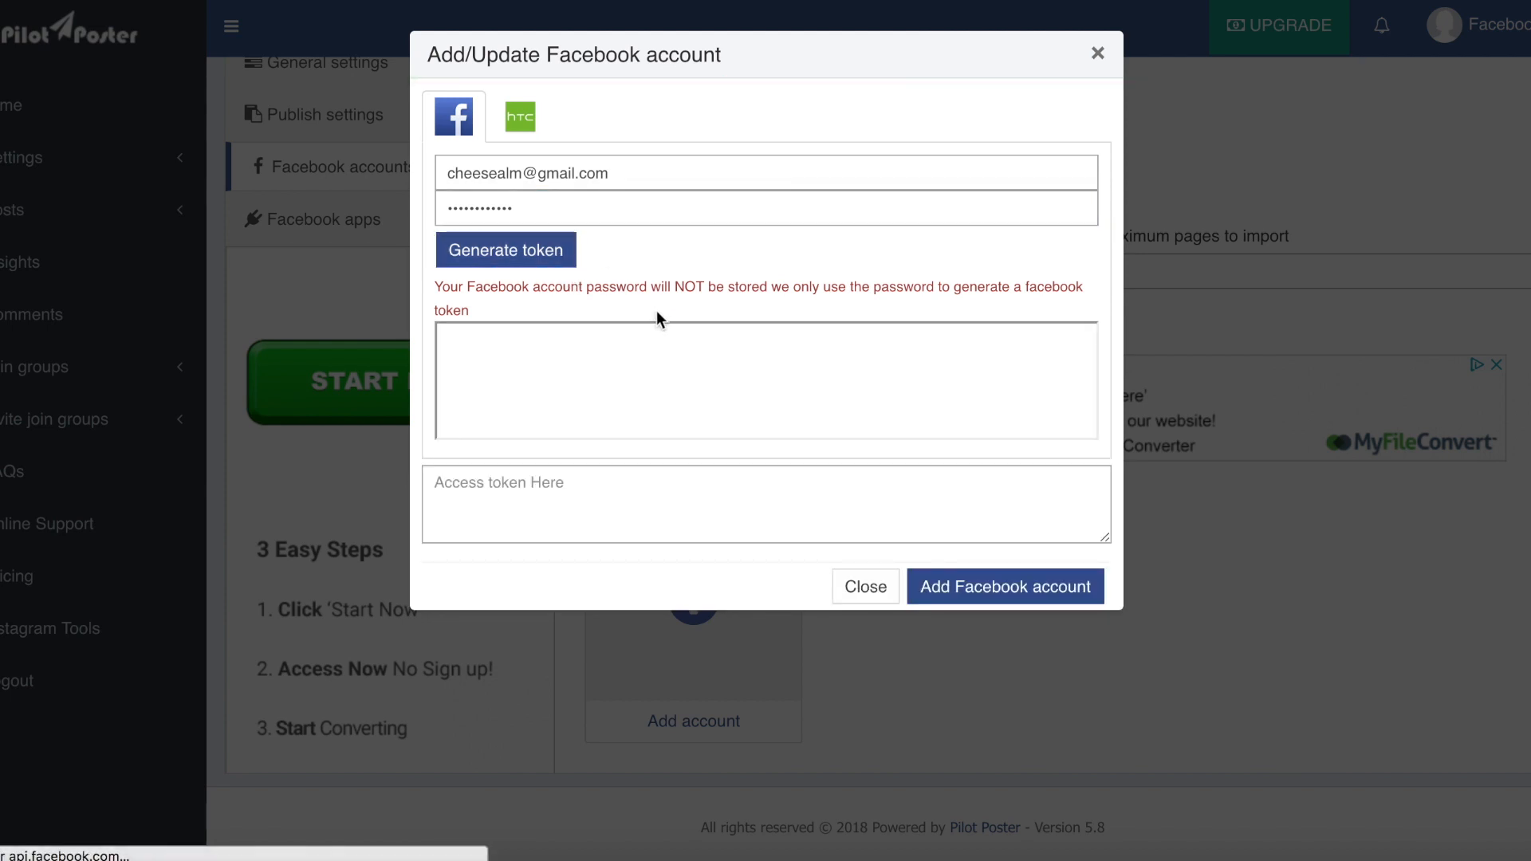
left_click(506, 250)
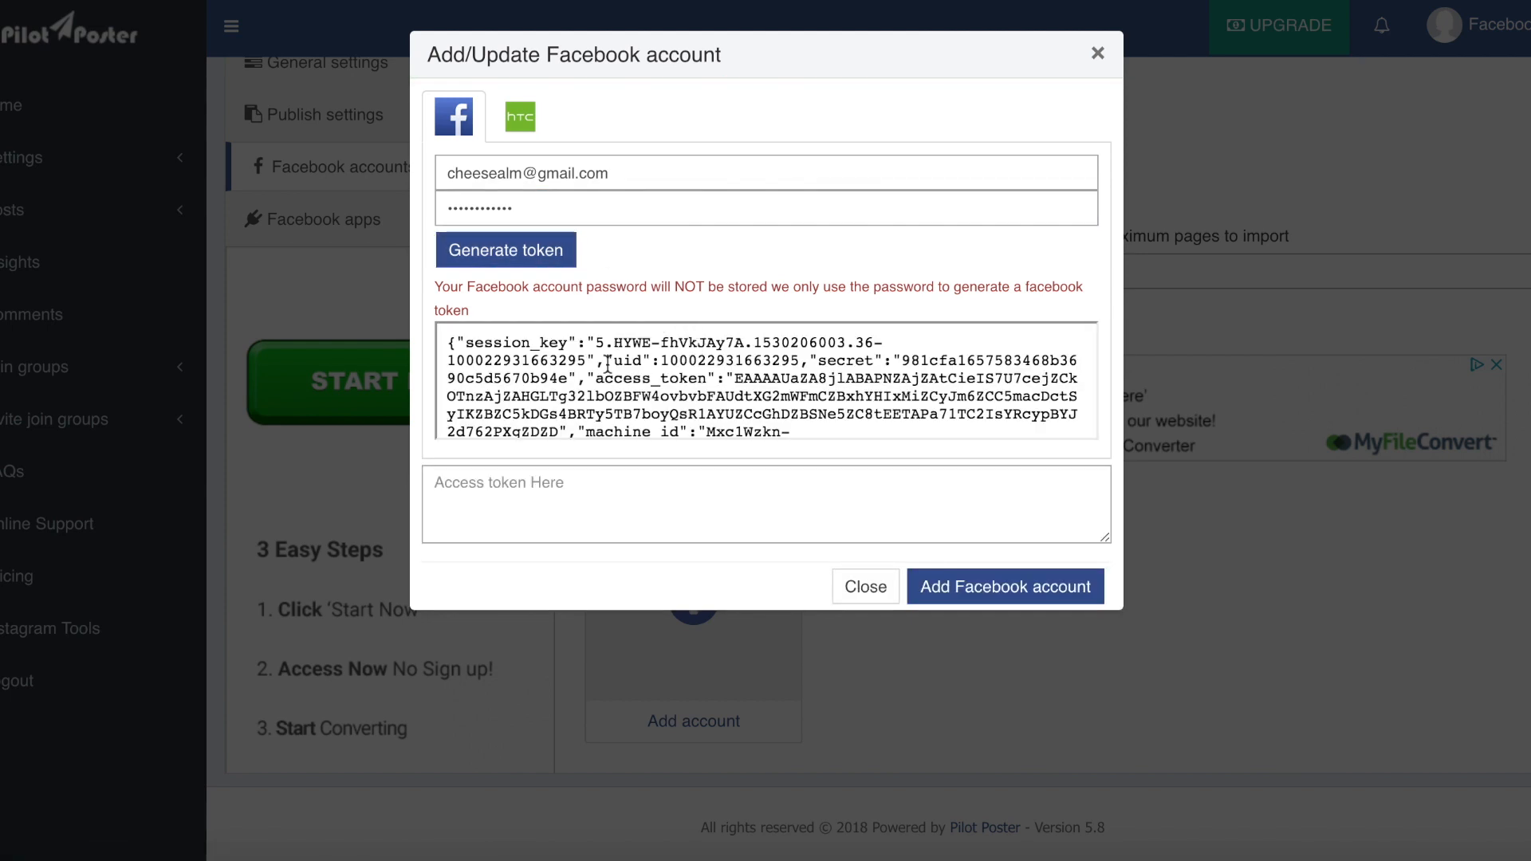
double_click(730, 361)
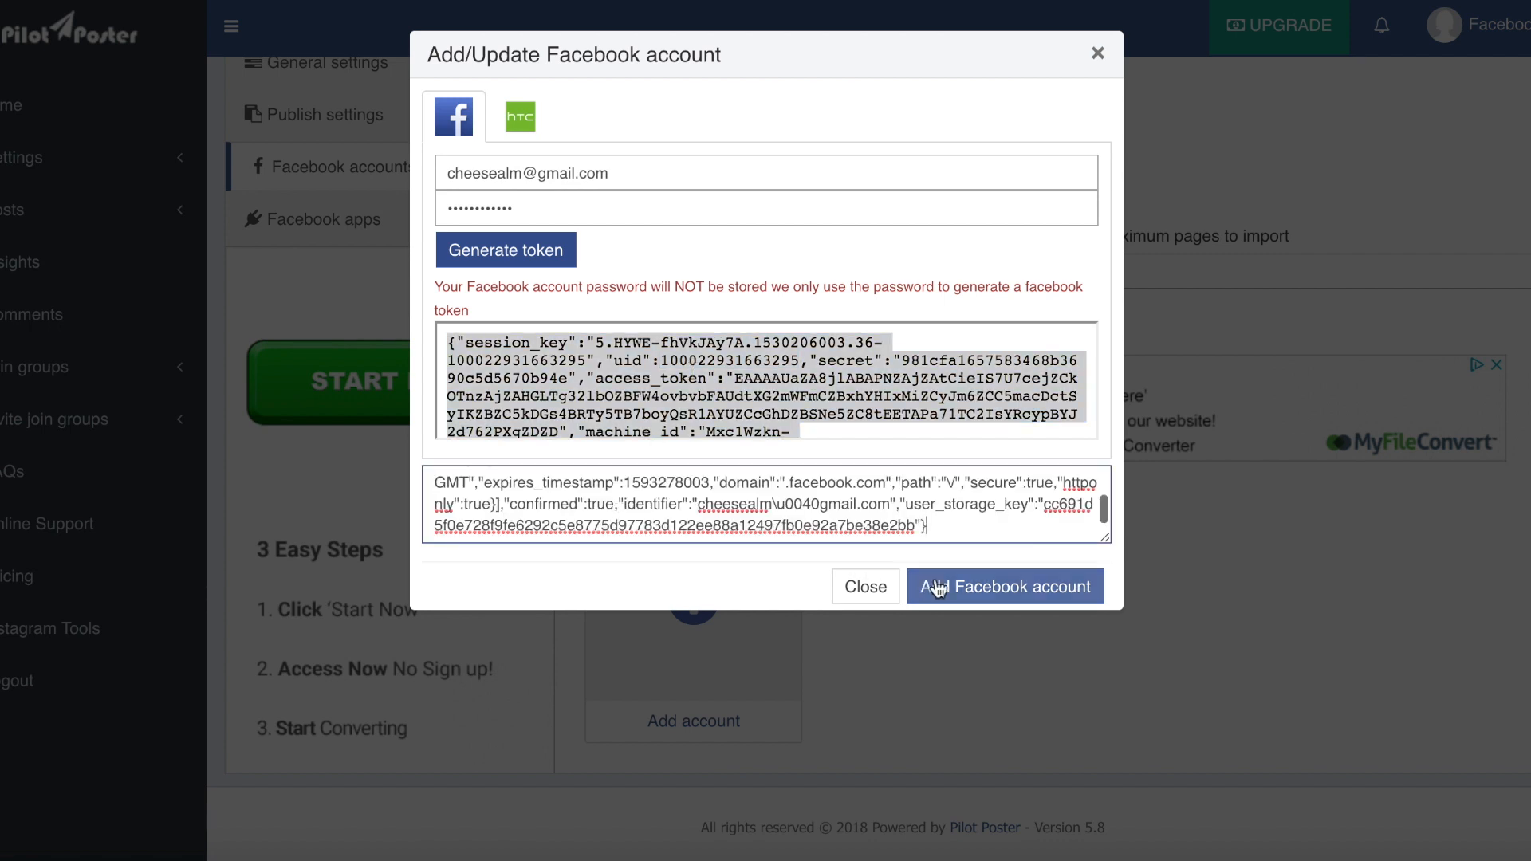
left_click(1004, 587)
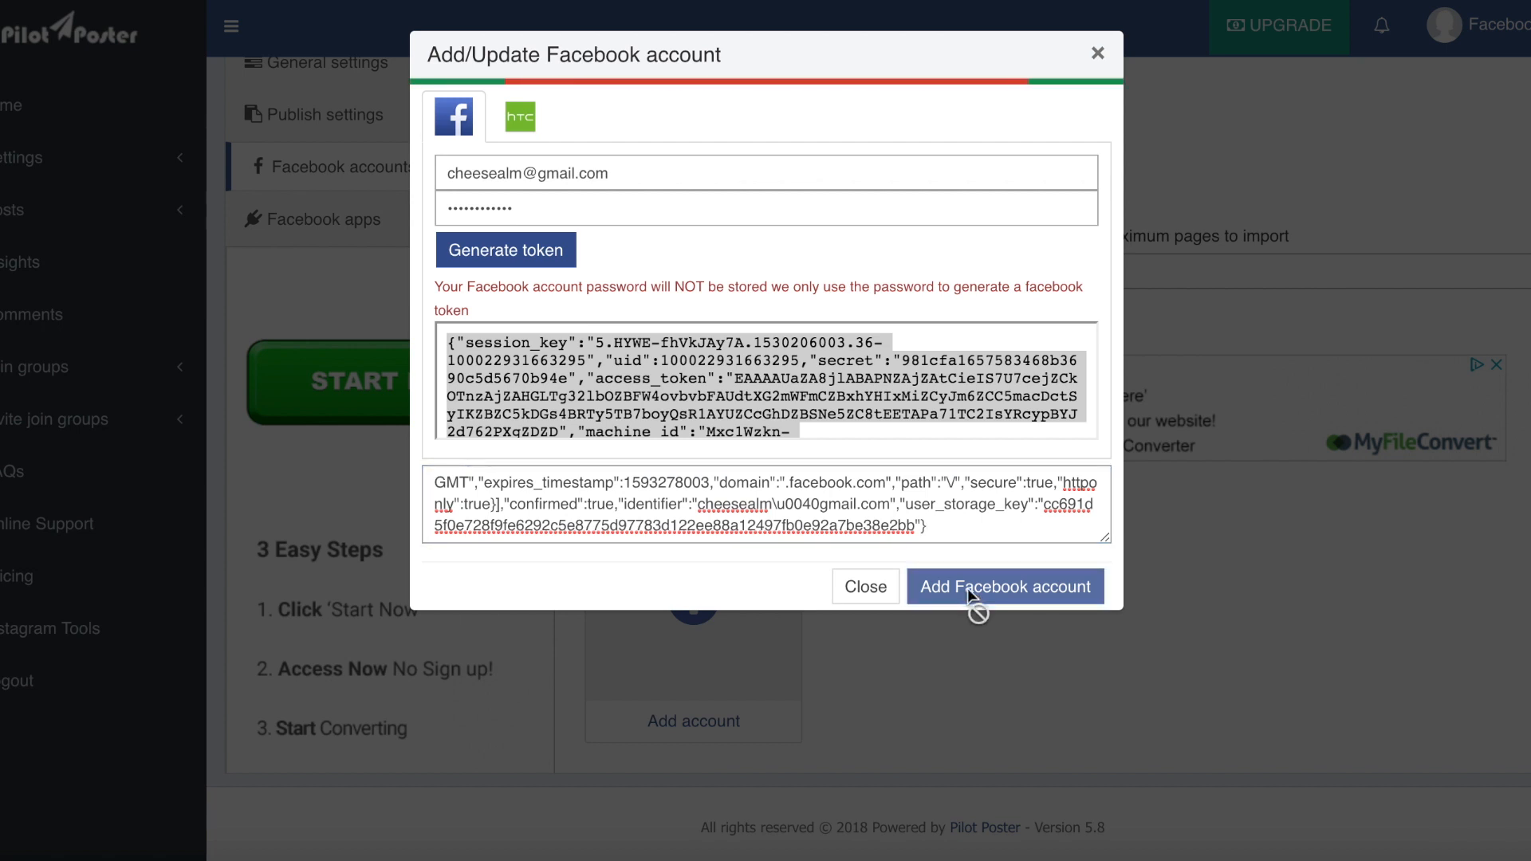
left_click(1004, 587)
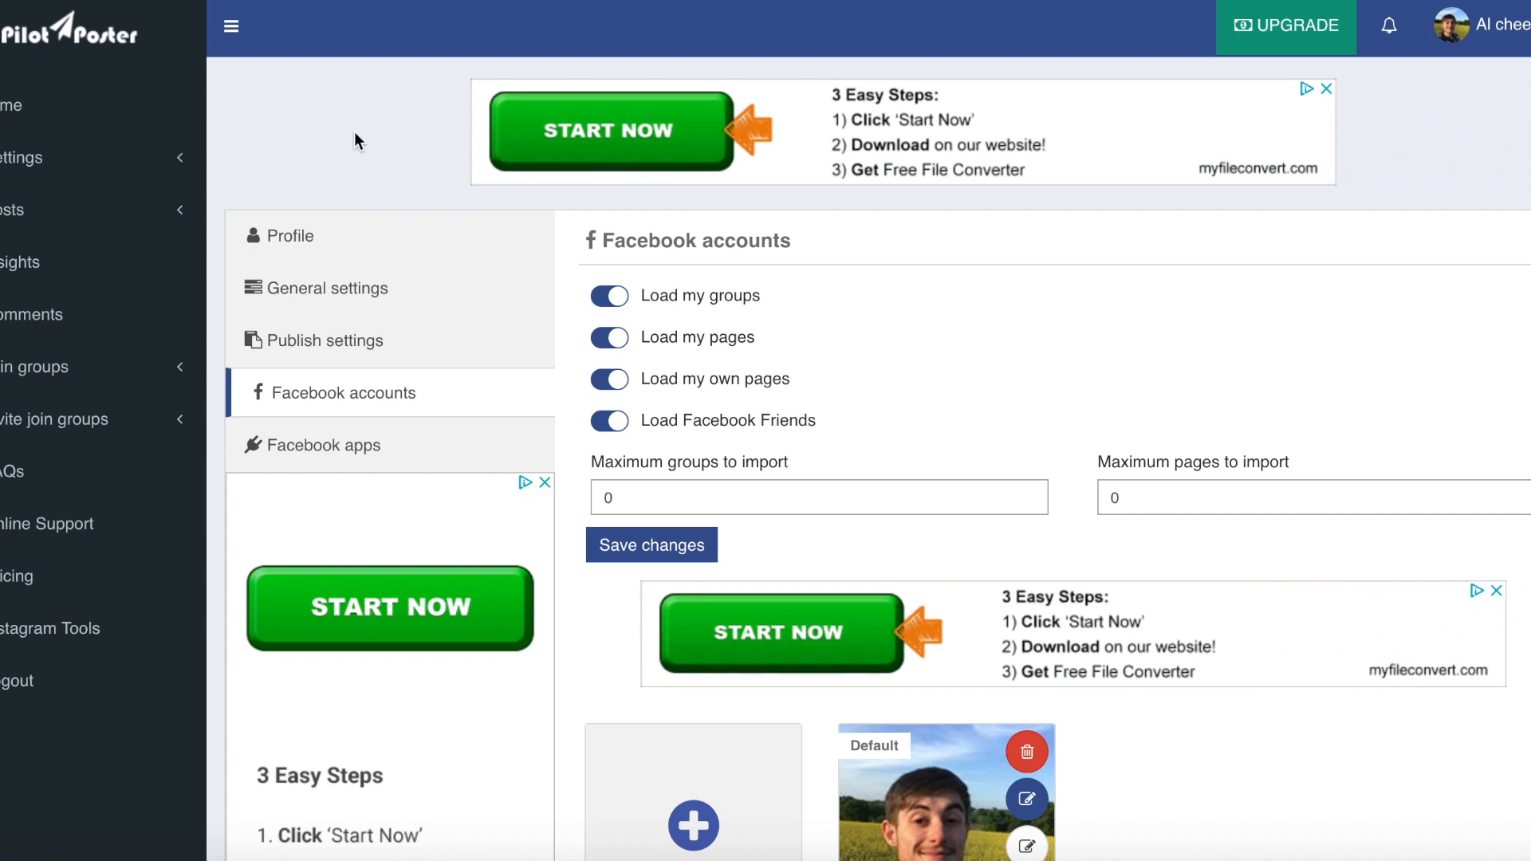
mouse_move(748, 274)
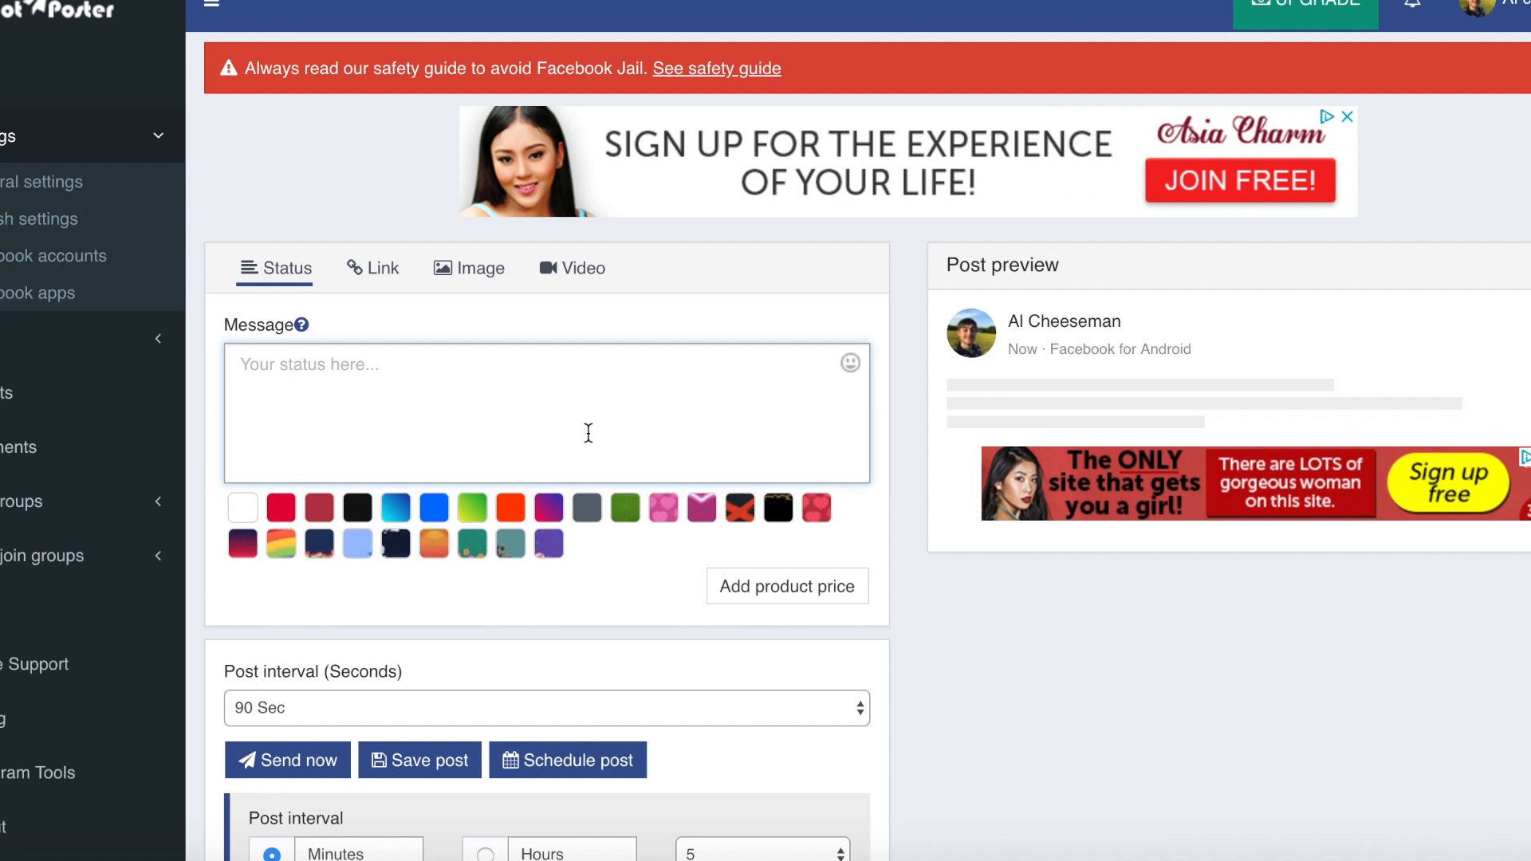
mouse_move(487, 354)
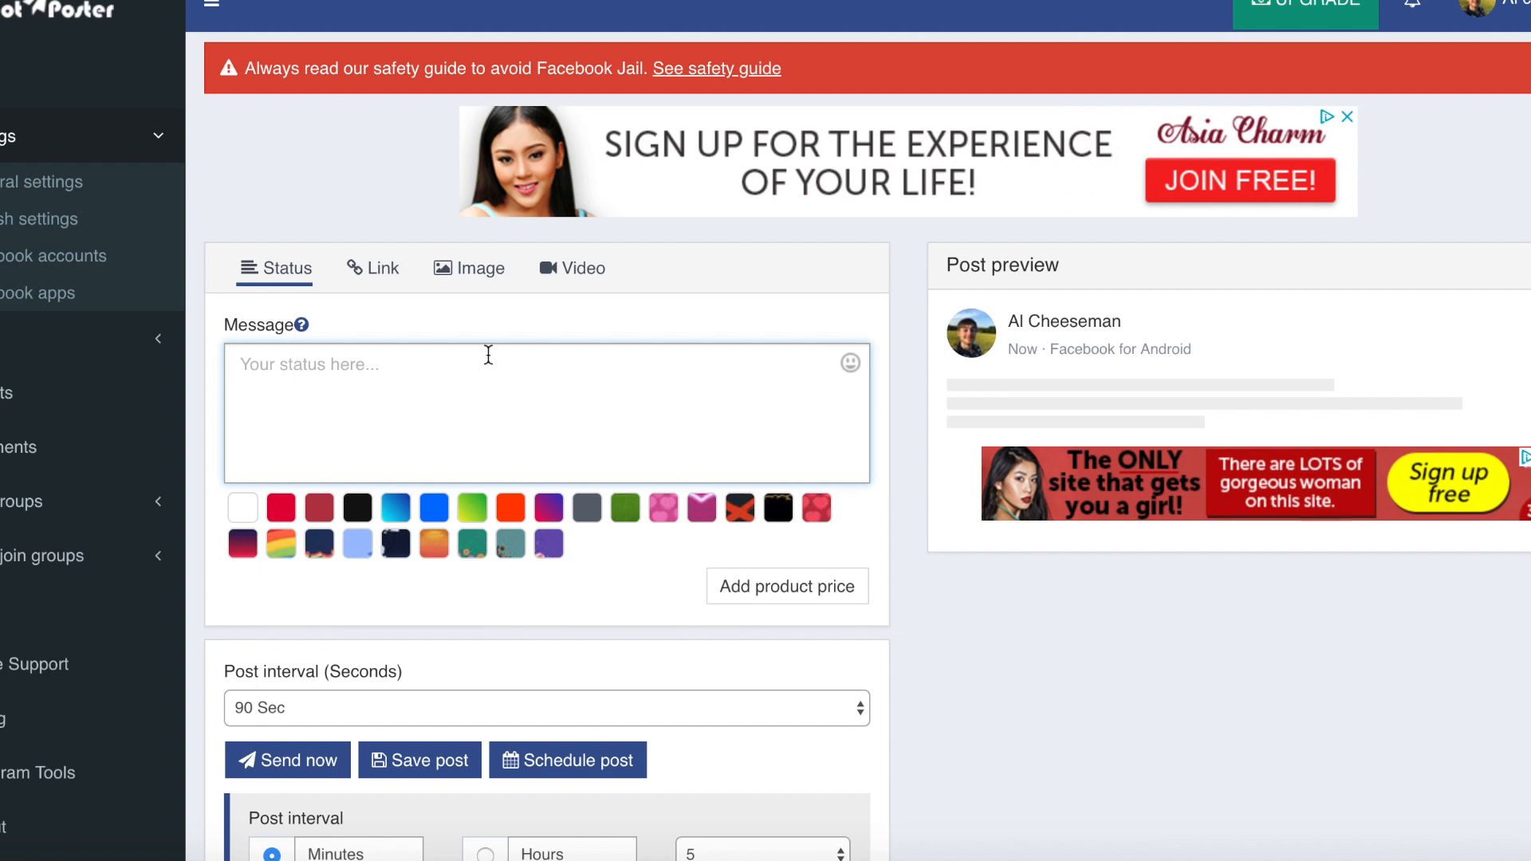
mouse_move(410, 399)
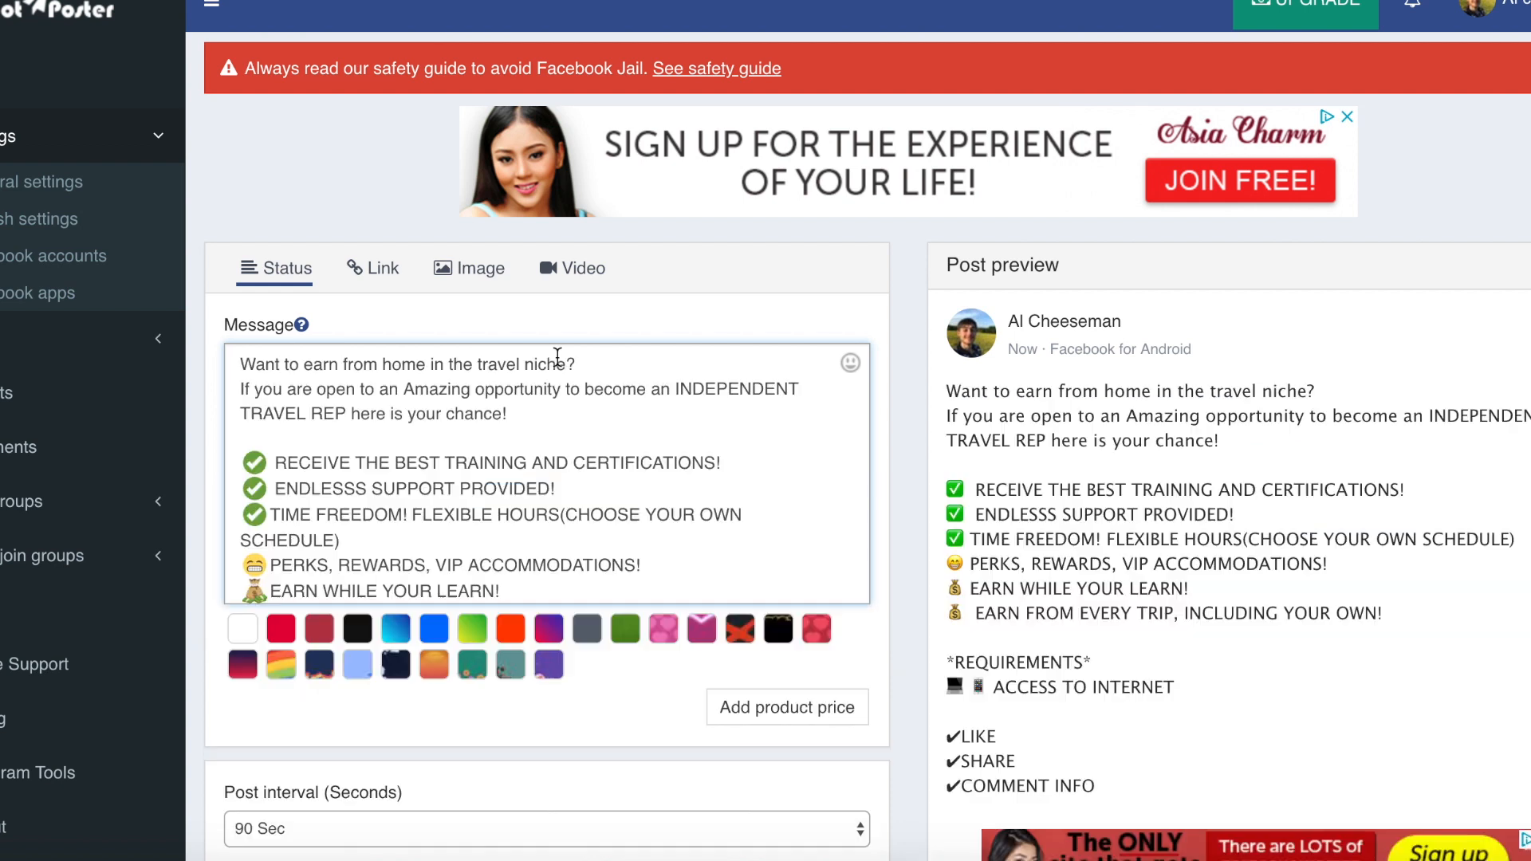
Scroll down past the travel-rep message to the posting options
scroll("down", 3)
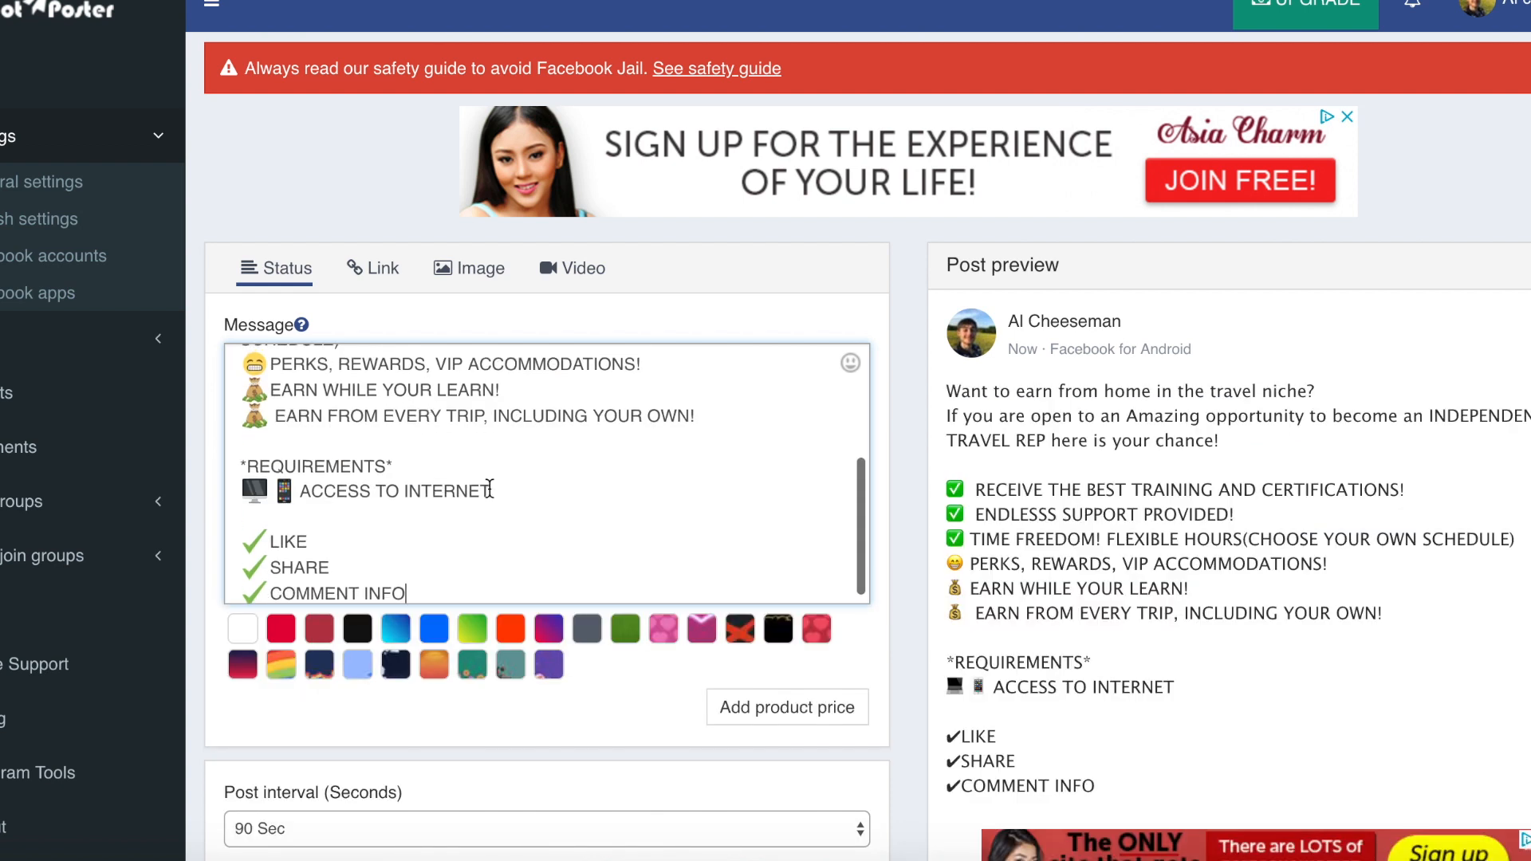
scroll("down", 3)
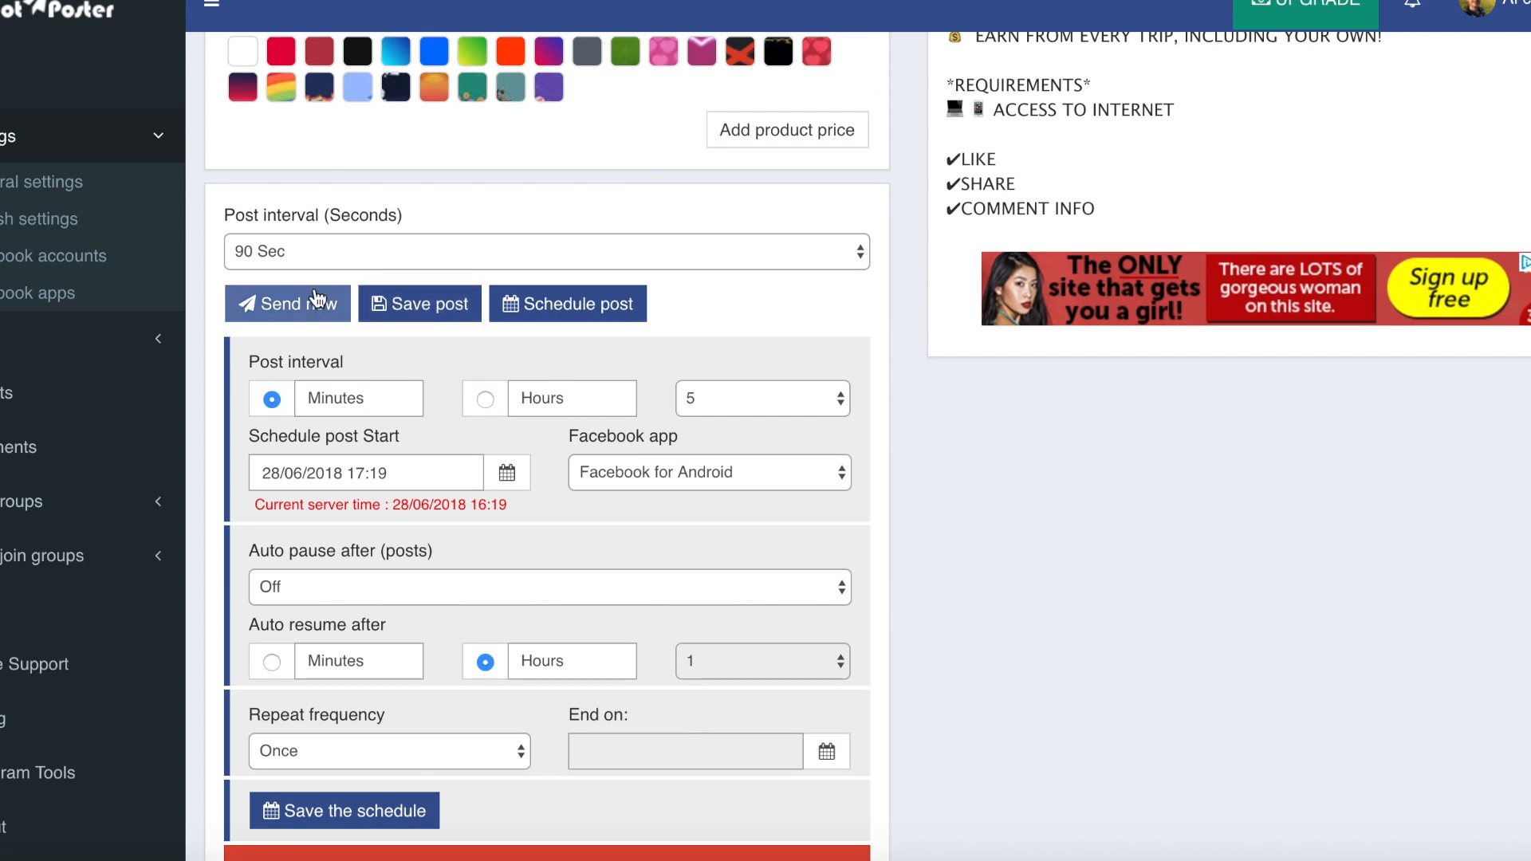
Try scheduling, get 'Please save the post first', and keep repeat frequency 'Once'
left_click(544, 251)
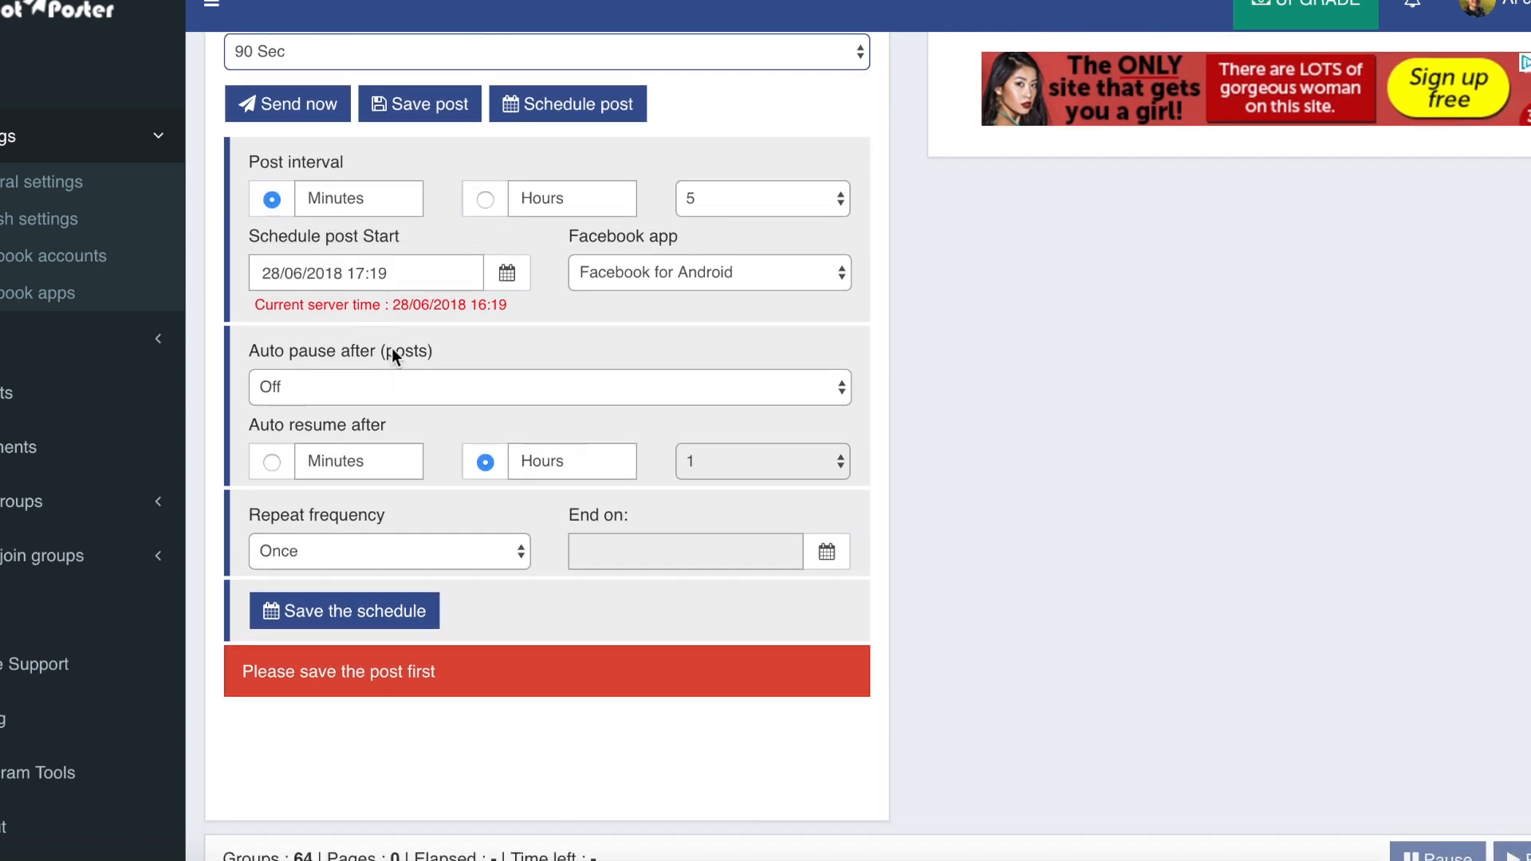
mouse_move(423, 235)
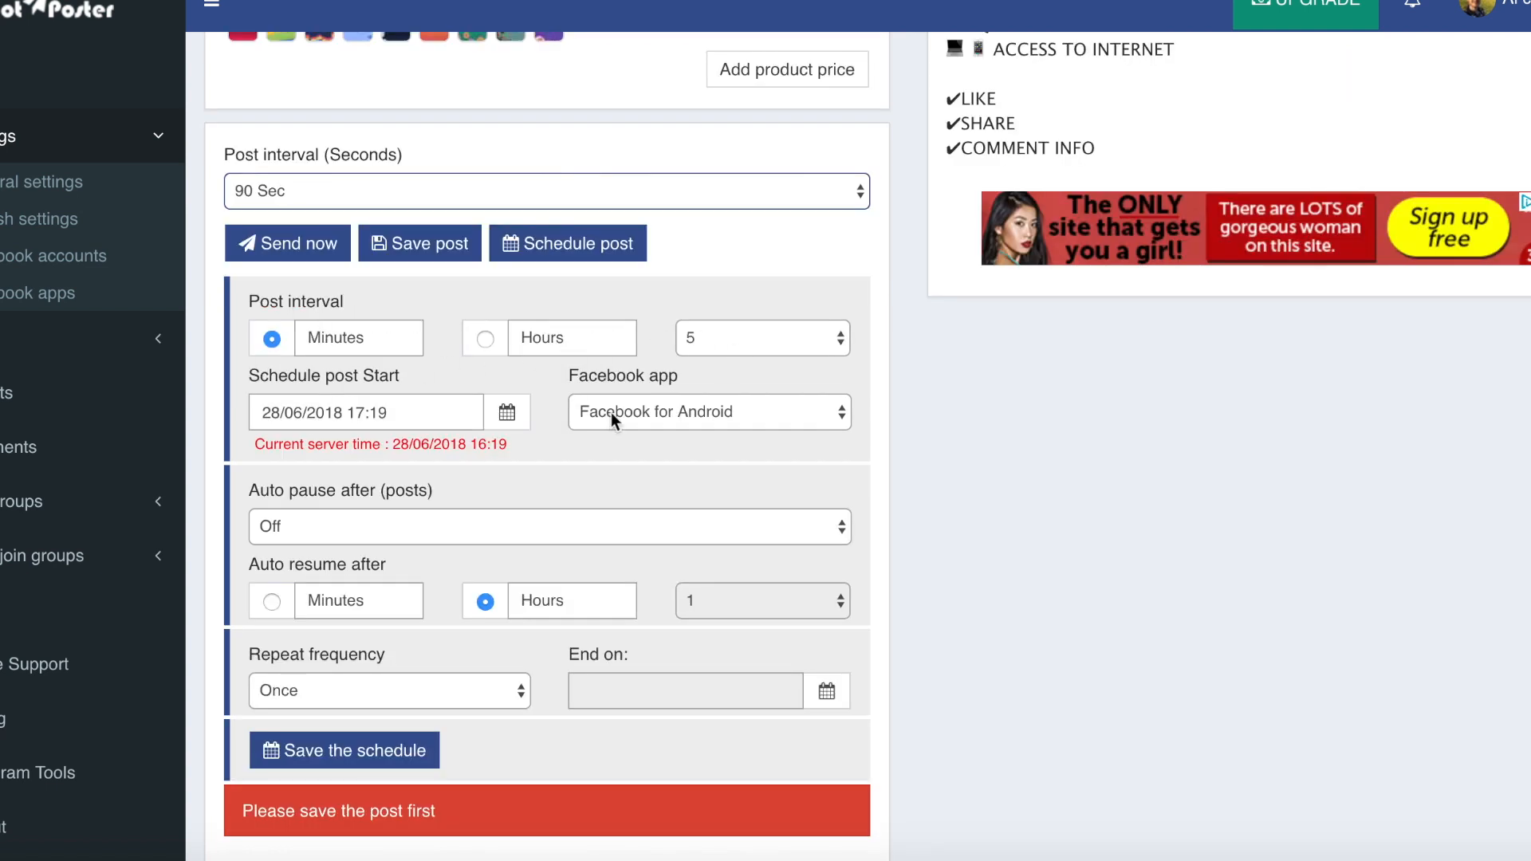
scroll("down", 3)
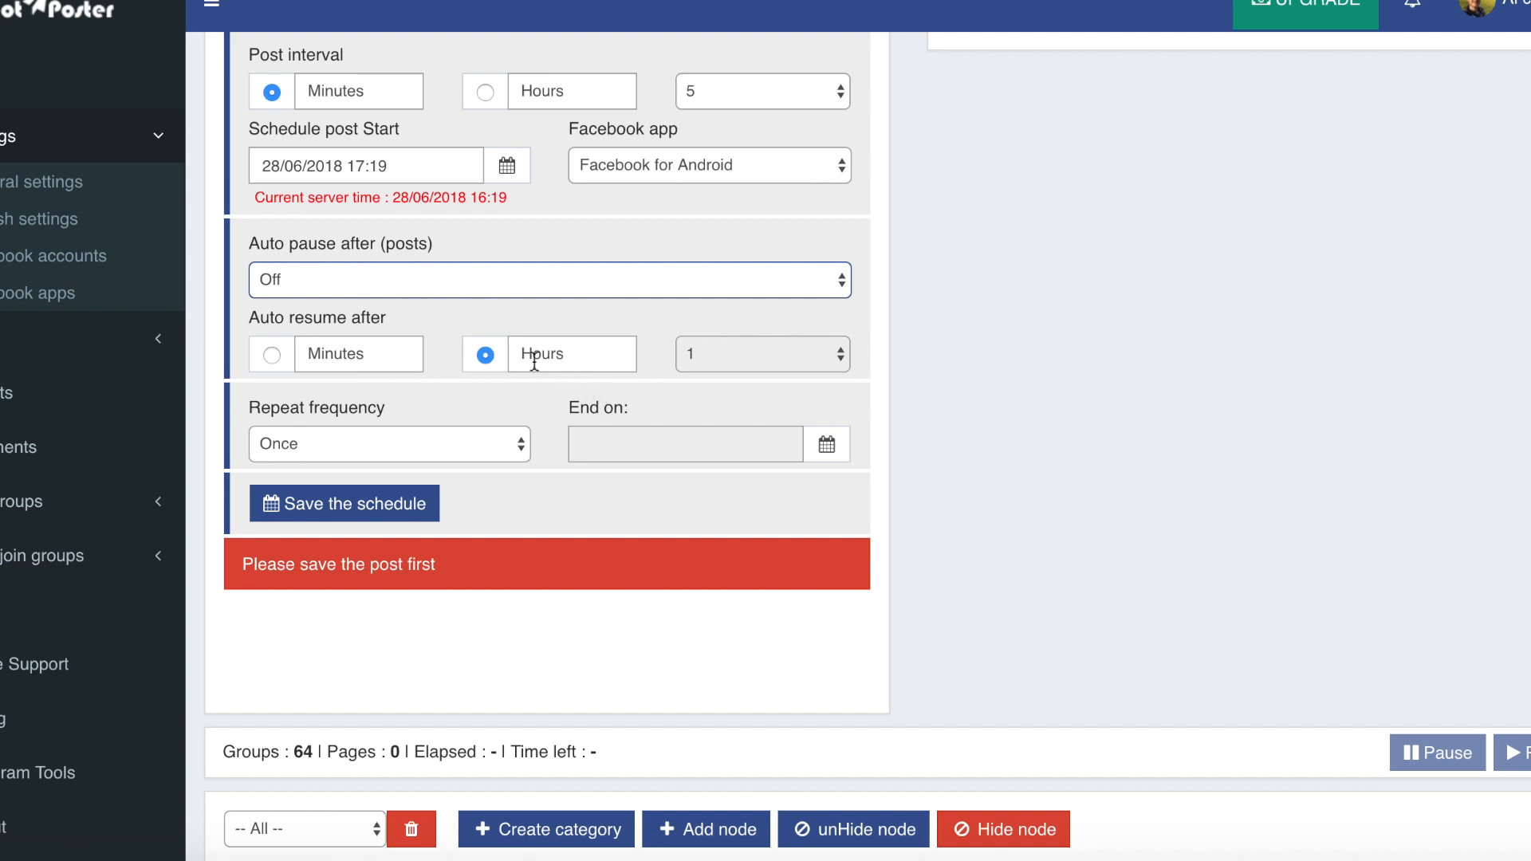
scroll("down", 3)
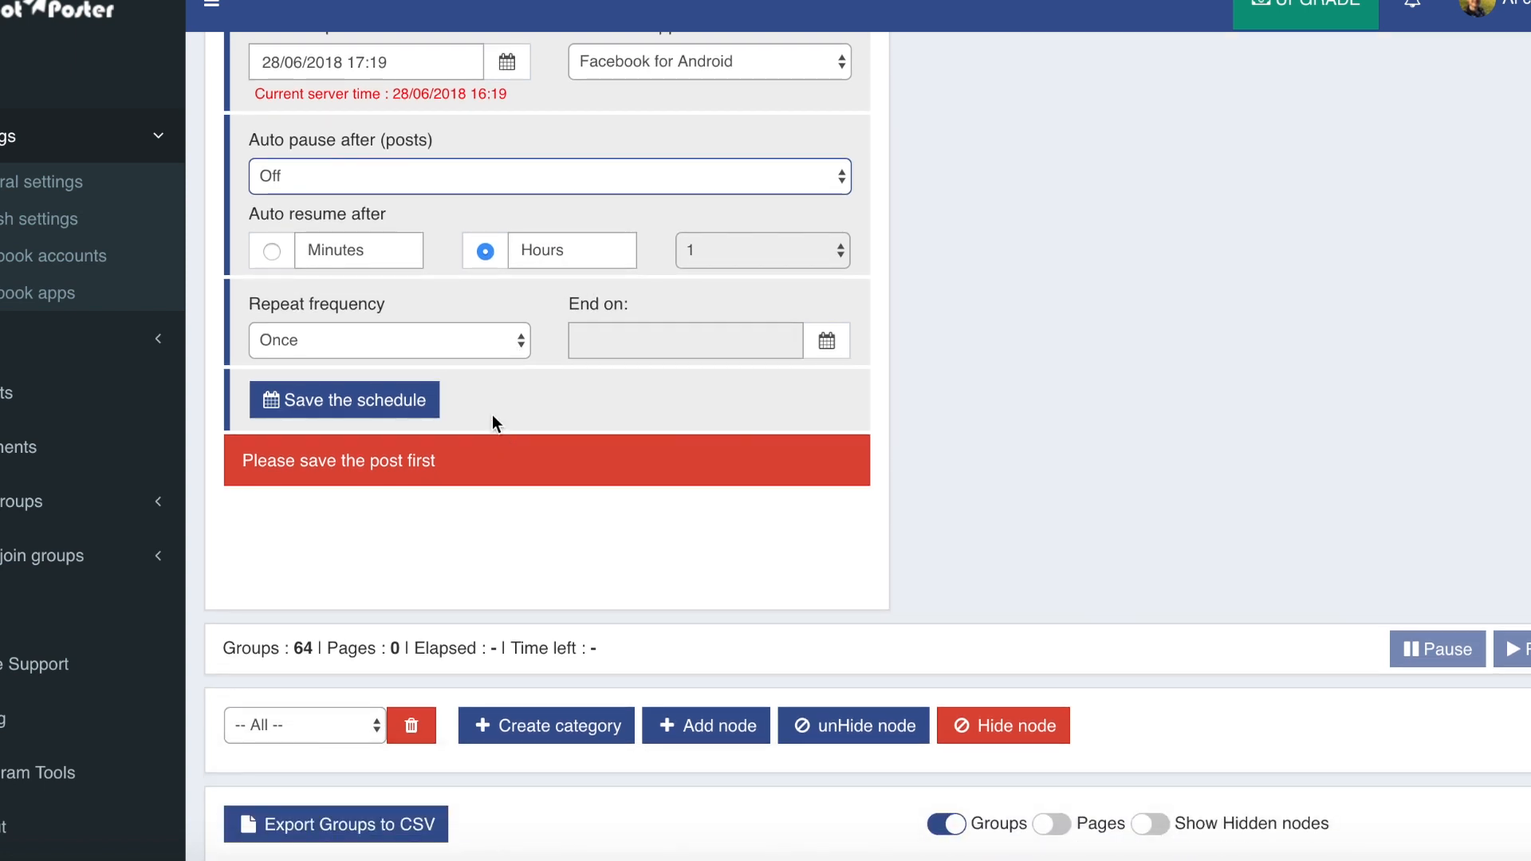
left_click(388, 340)
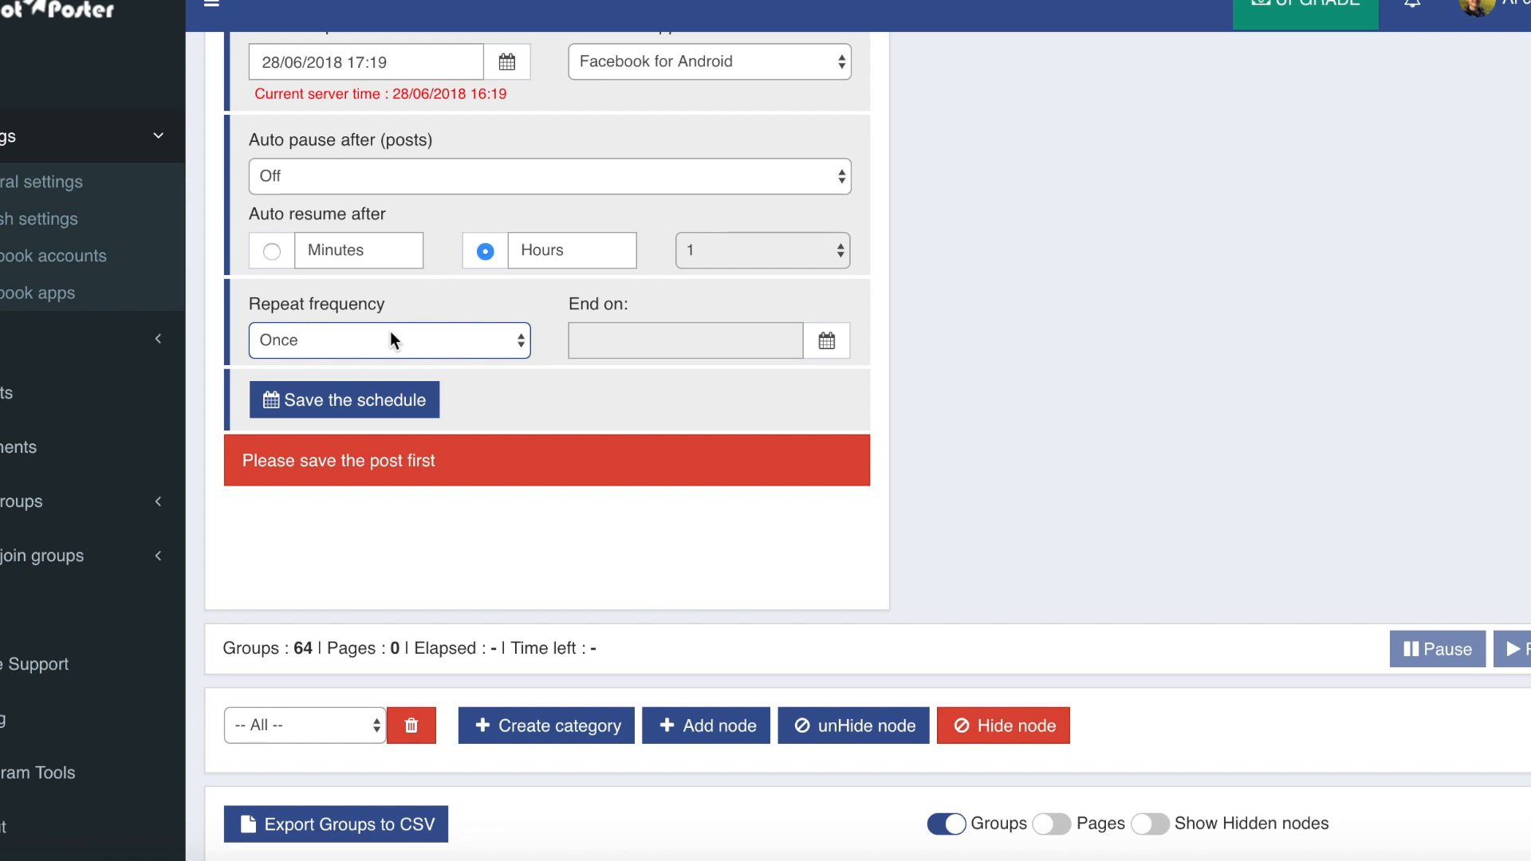
left_click(388, 339)
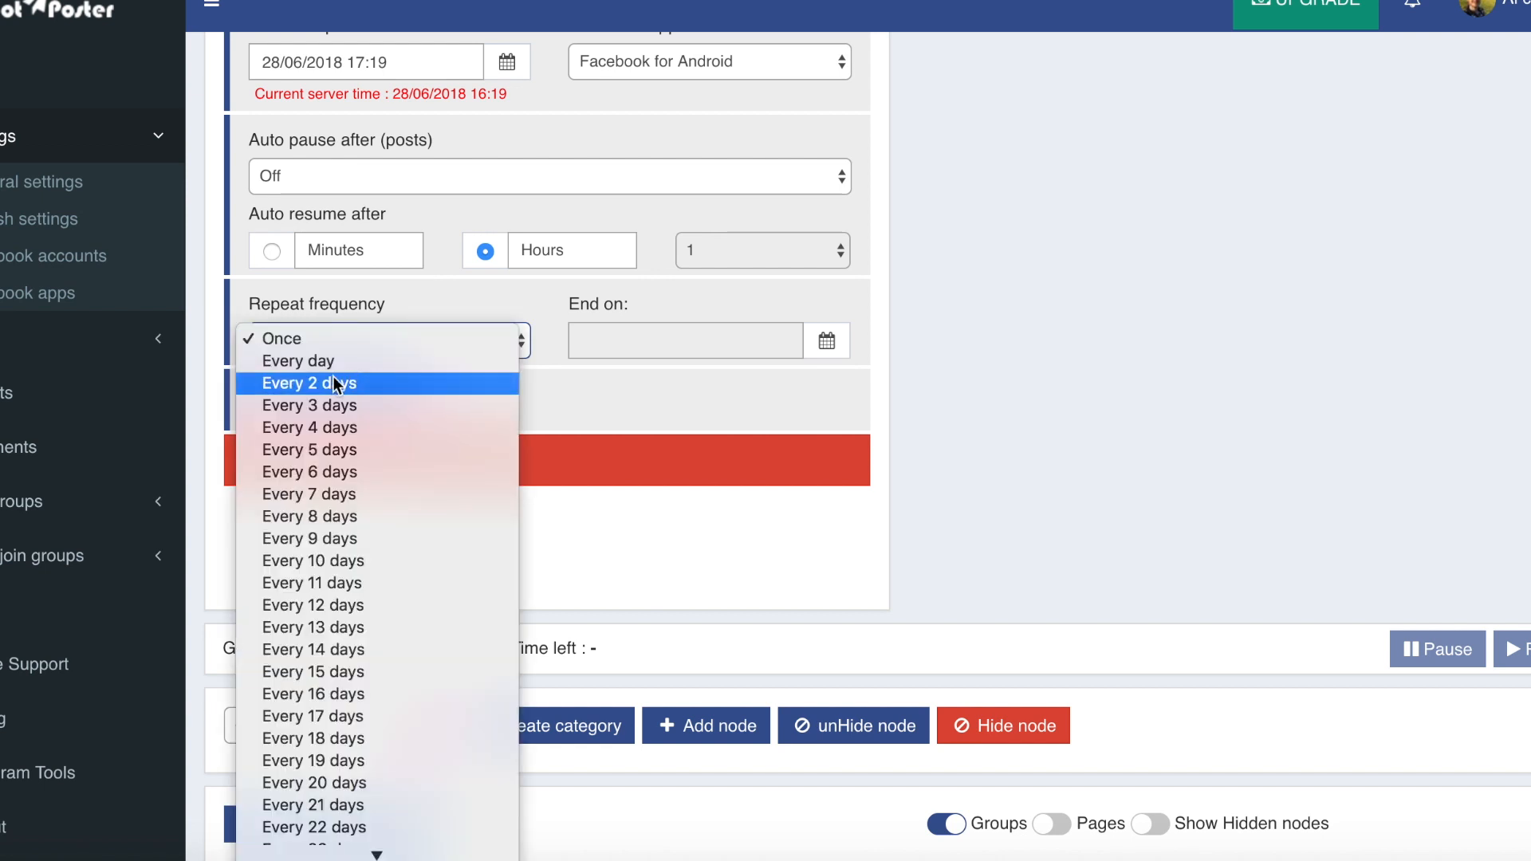
left_click(283, 338)
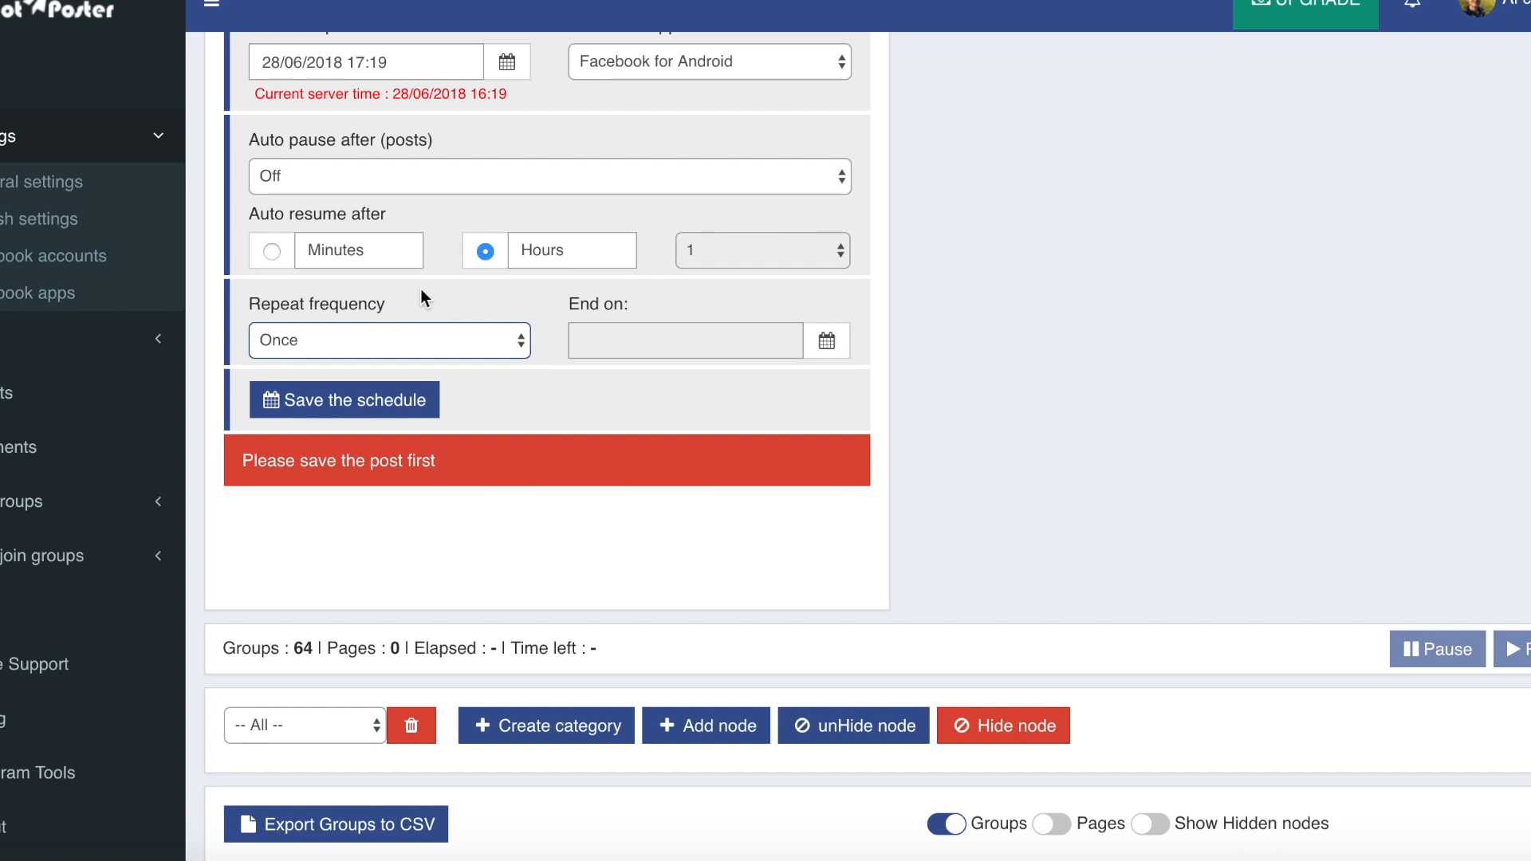
mouse_move(818, 348)
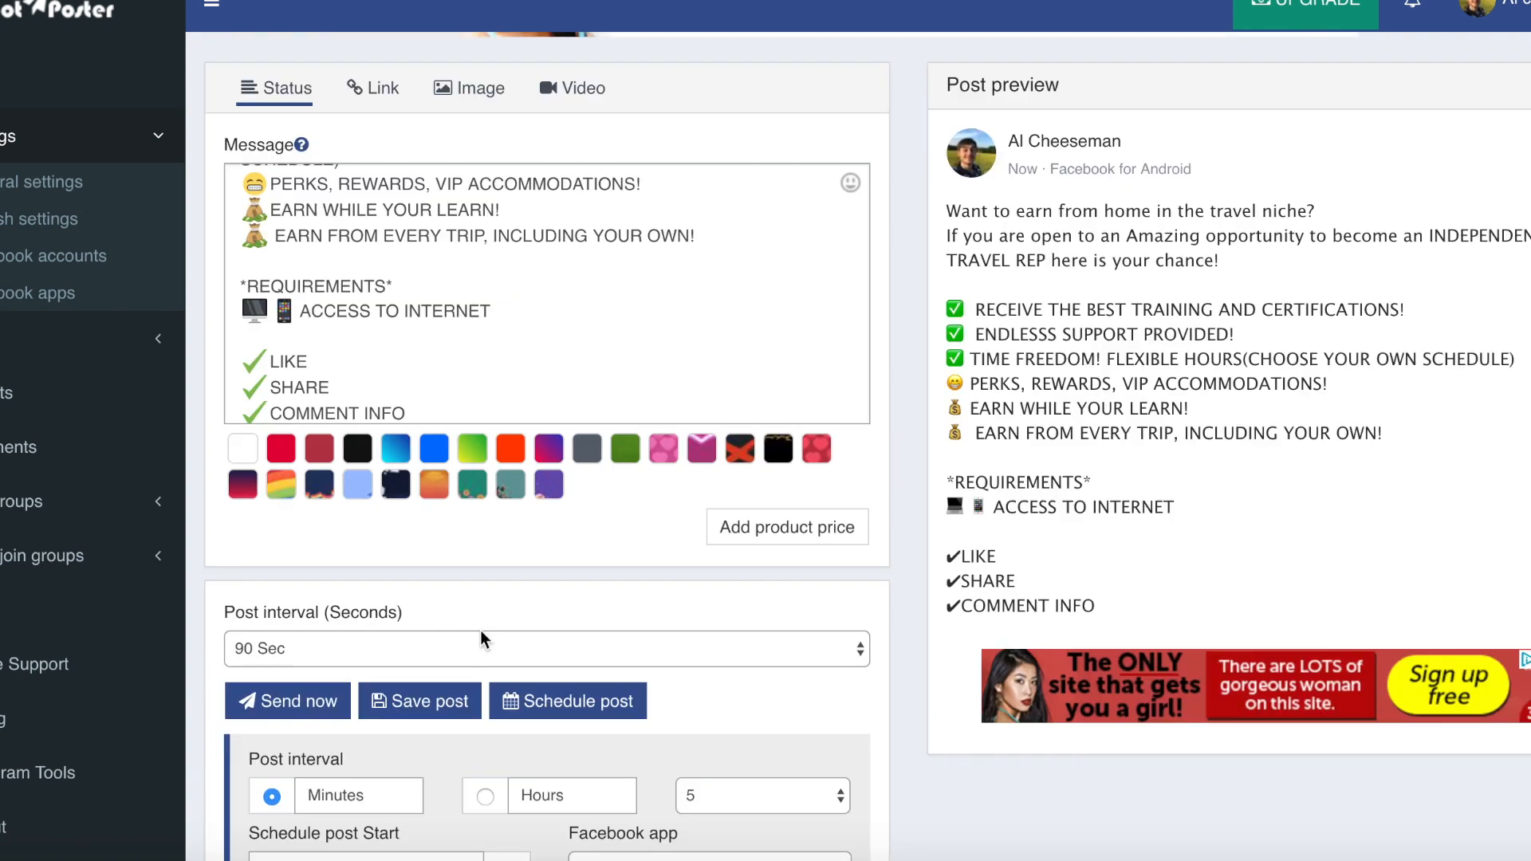
Save the post with the title 'kaaa' and dismiss the confirmation
left_click(419, 700)
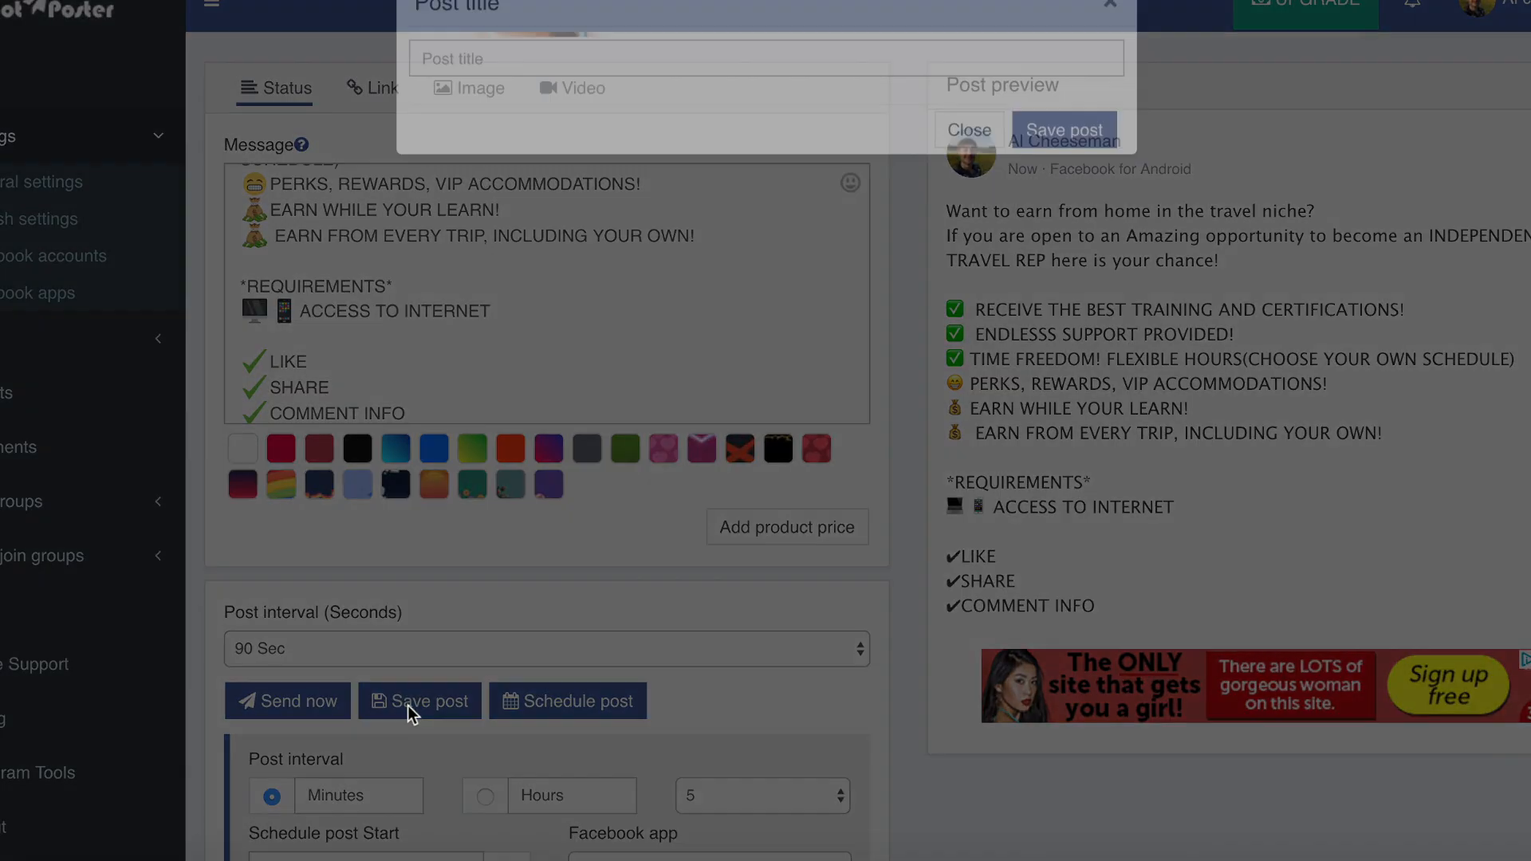
left_click(418, 700)
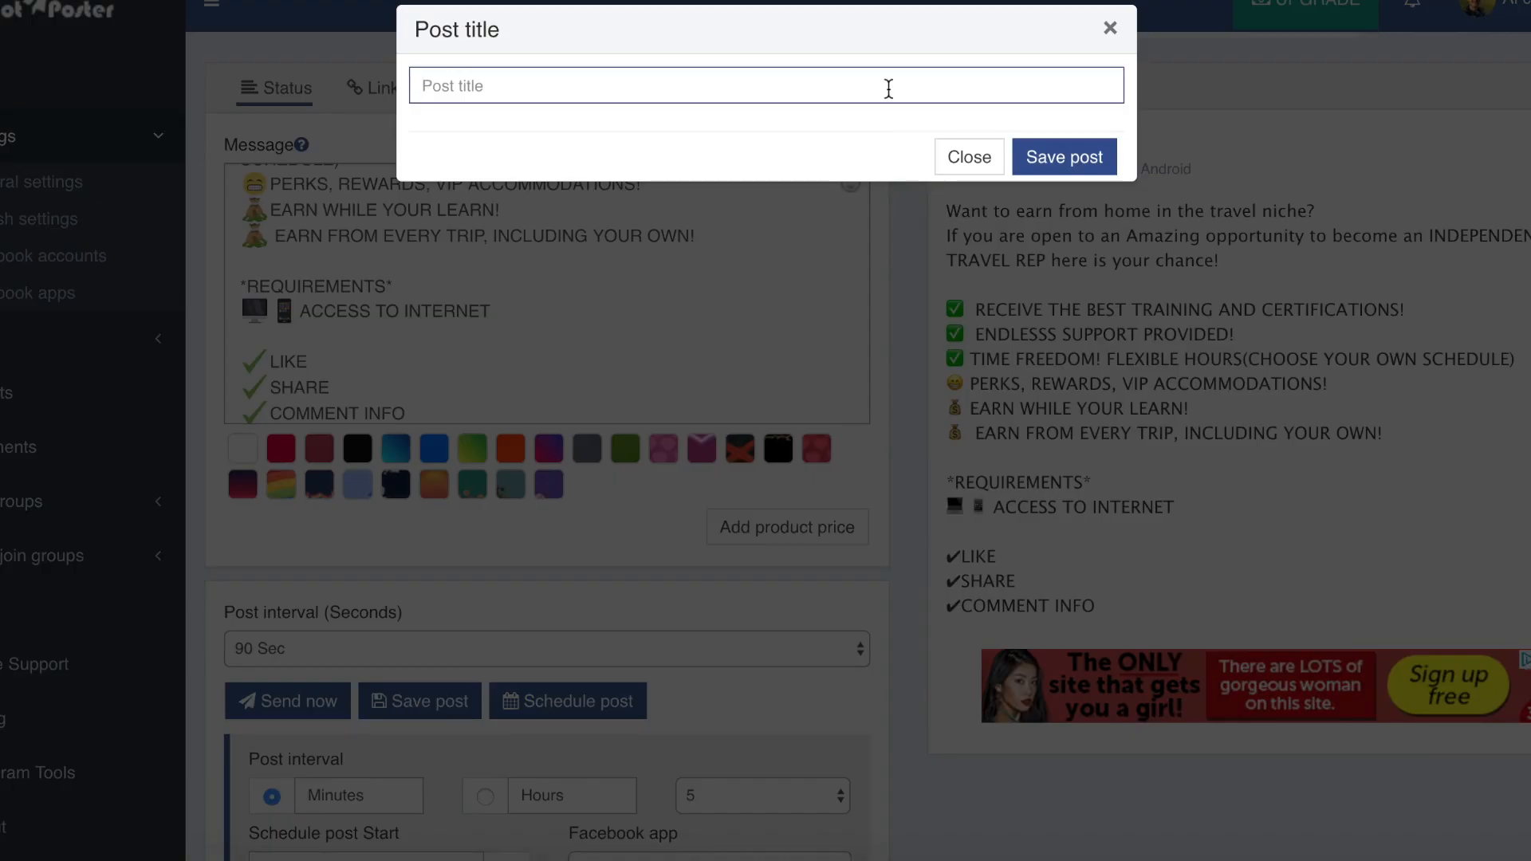
type("kaaa")
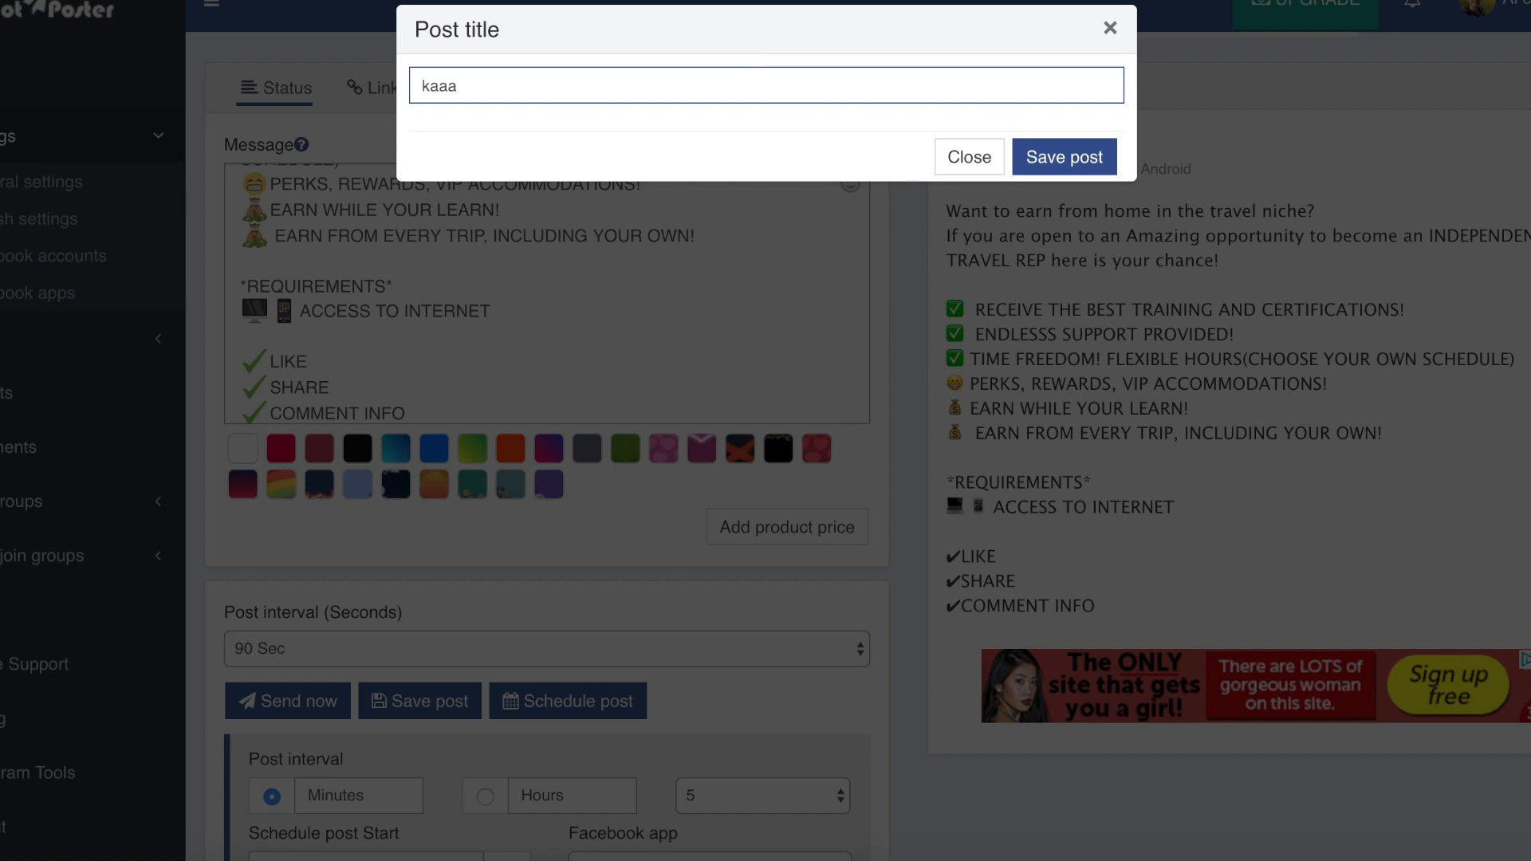
left_click(1063, 157)
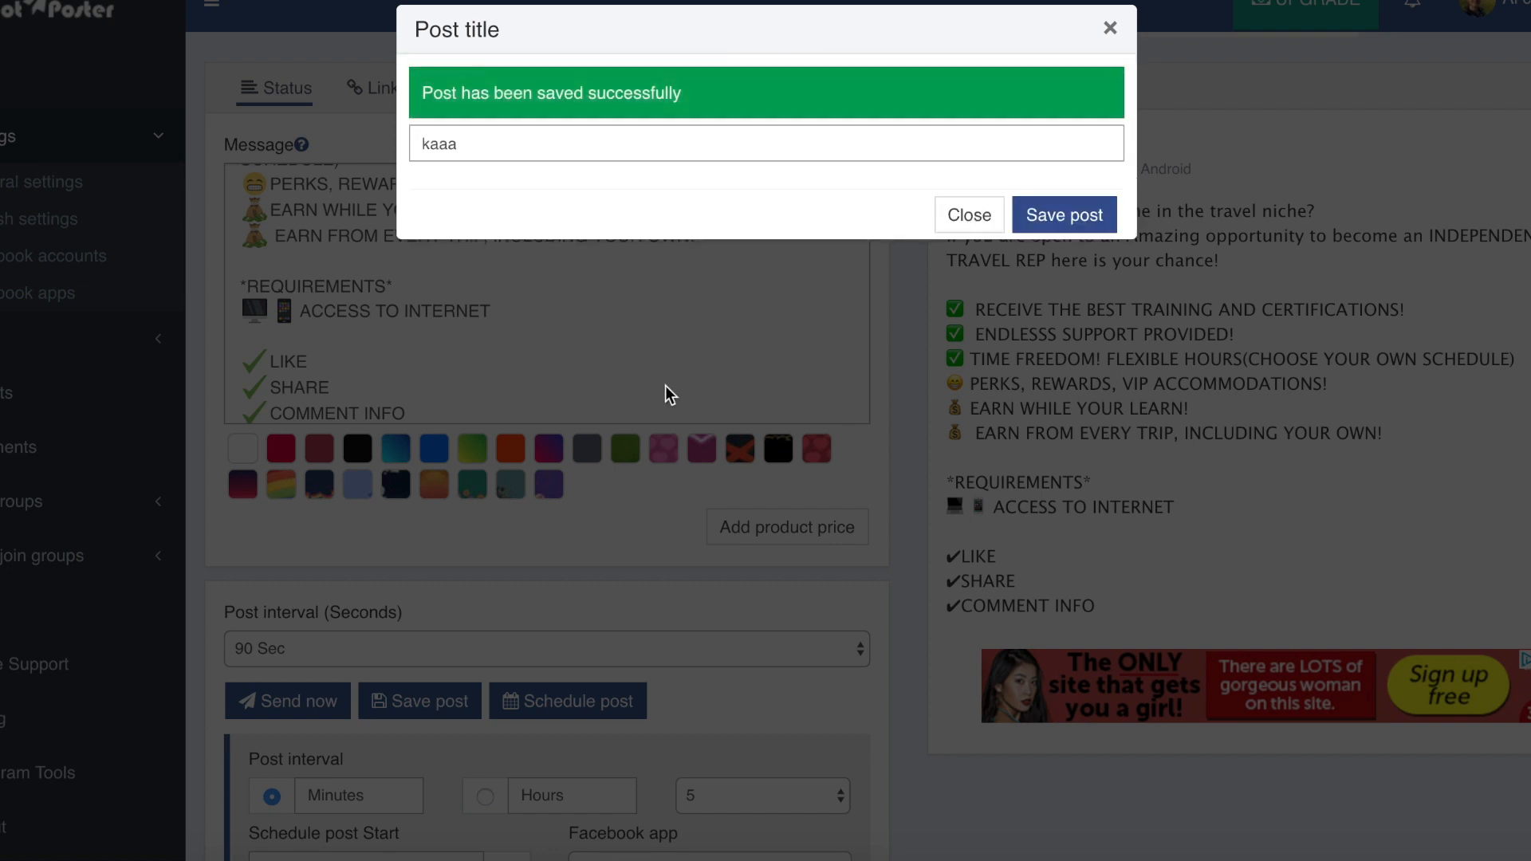
left_click(968, 214)
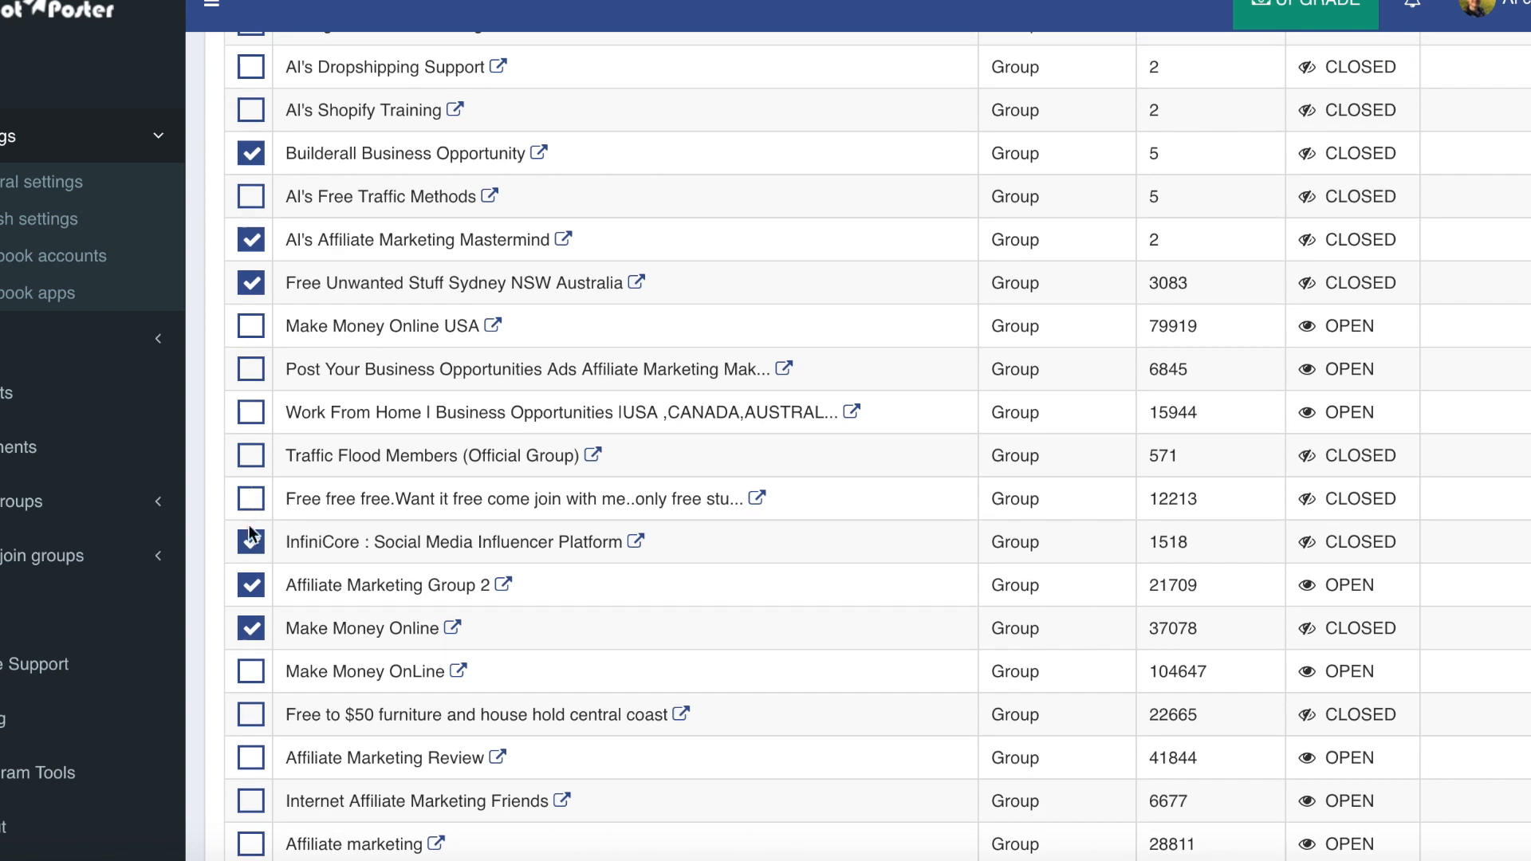
Save the schedule for five groups, starting 29/06/2018 17:19, every 5 minutes
scroll("up", 3)
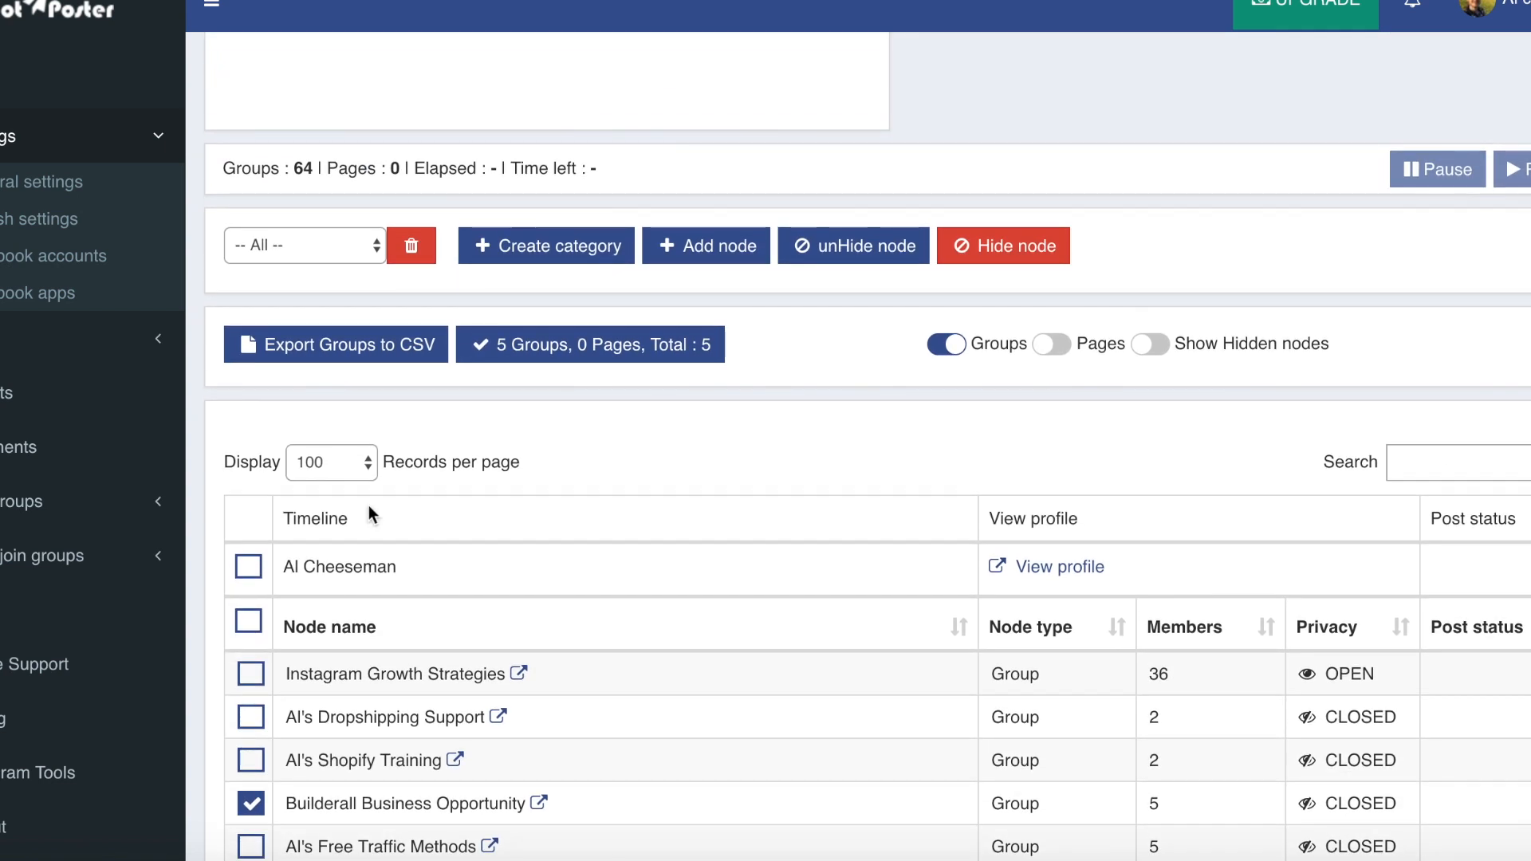
left_click(344, 294)
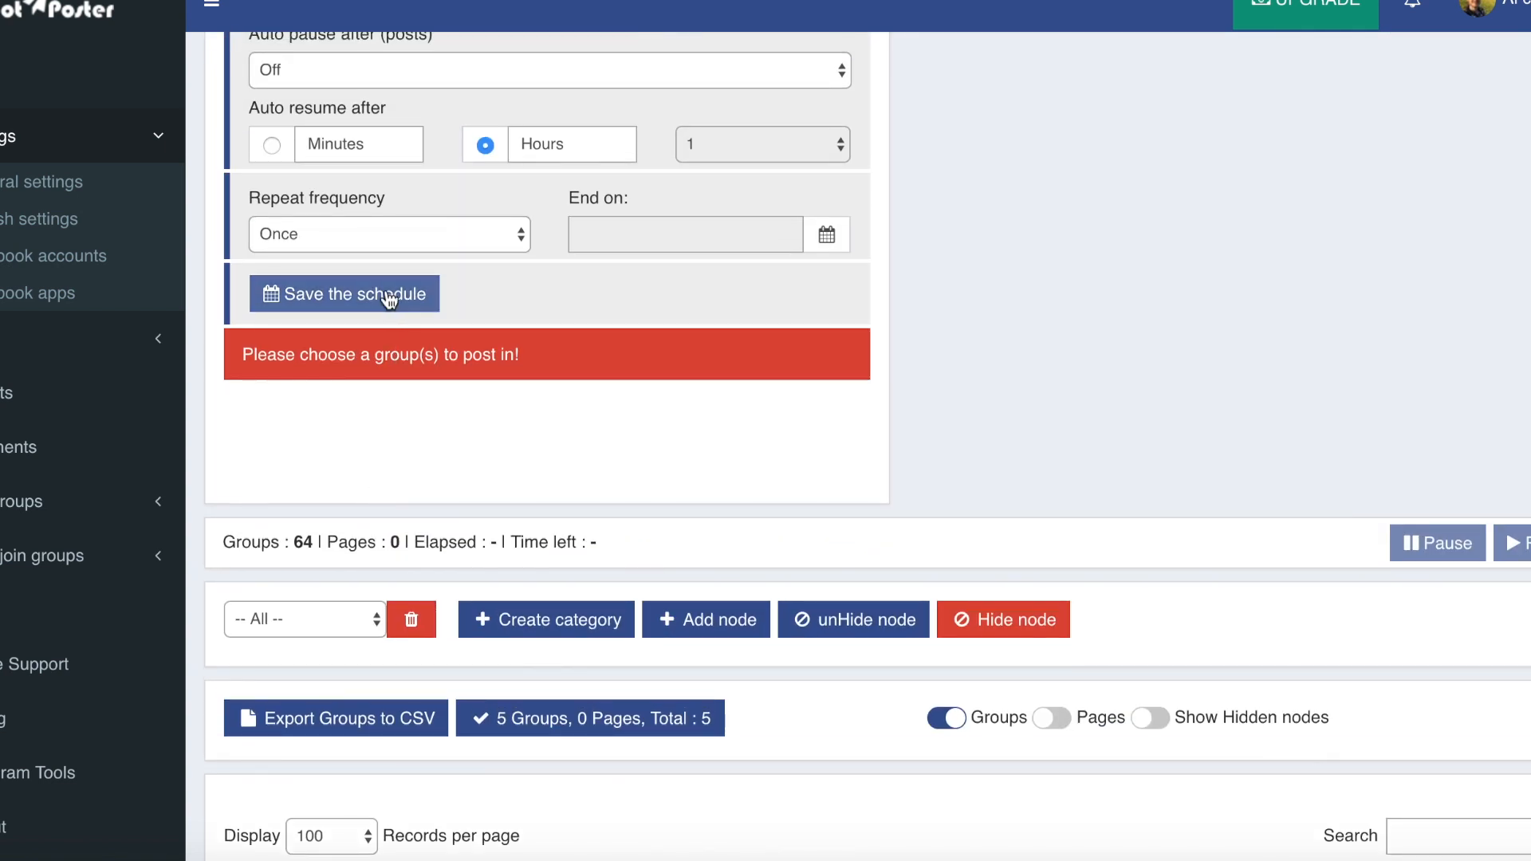
left_click(343, 294)
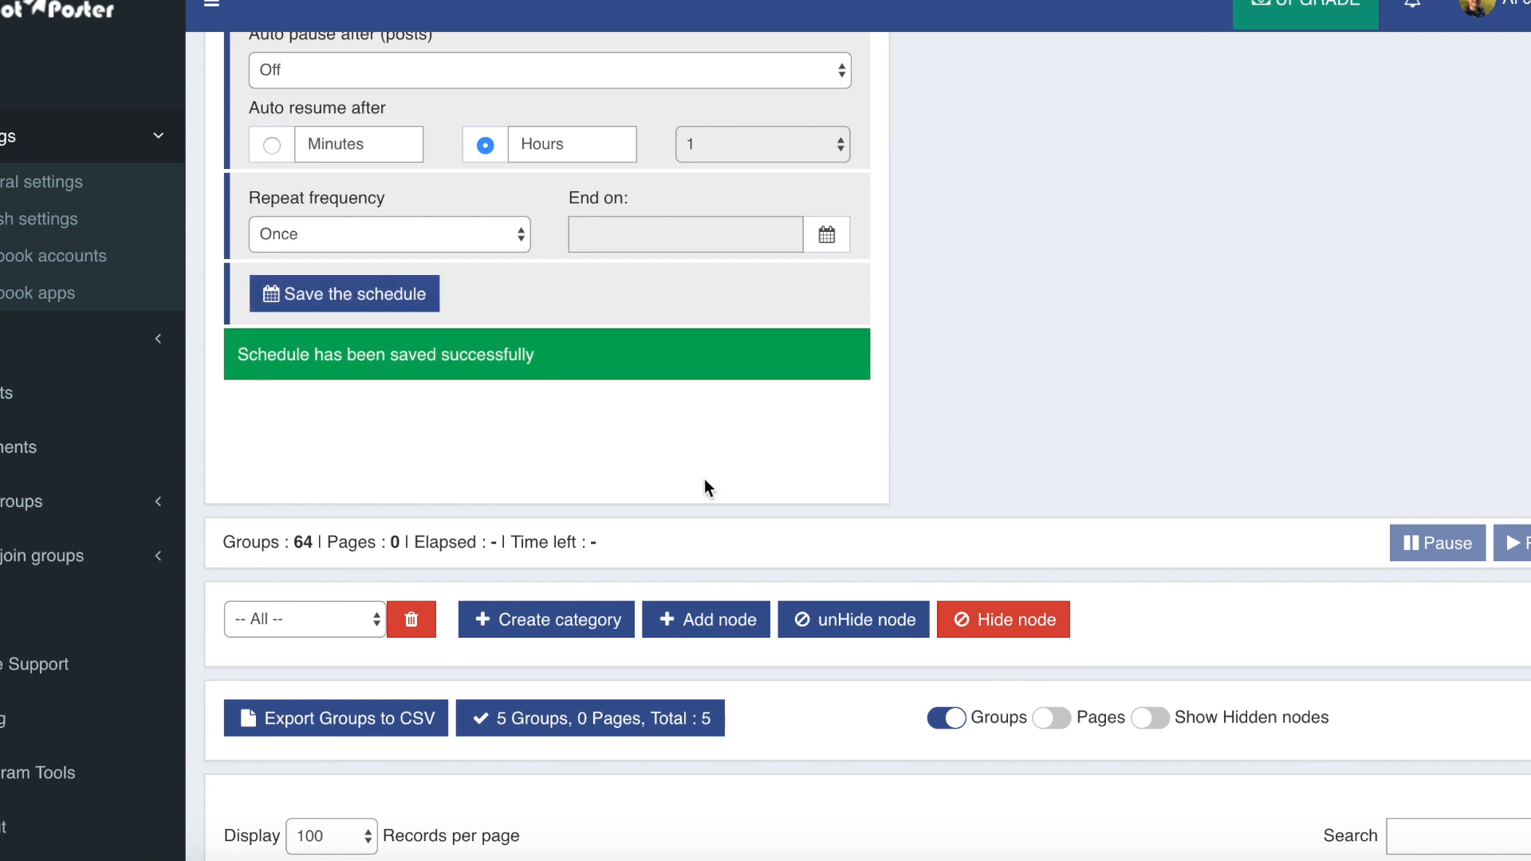
scroll("down", 3)
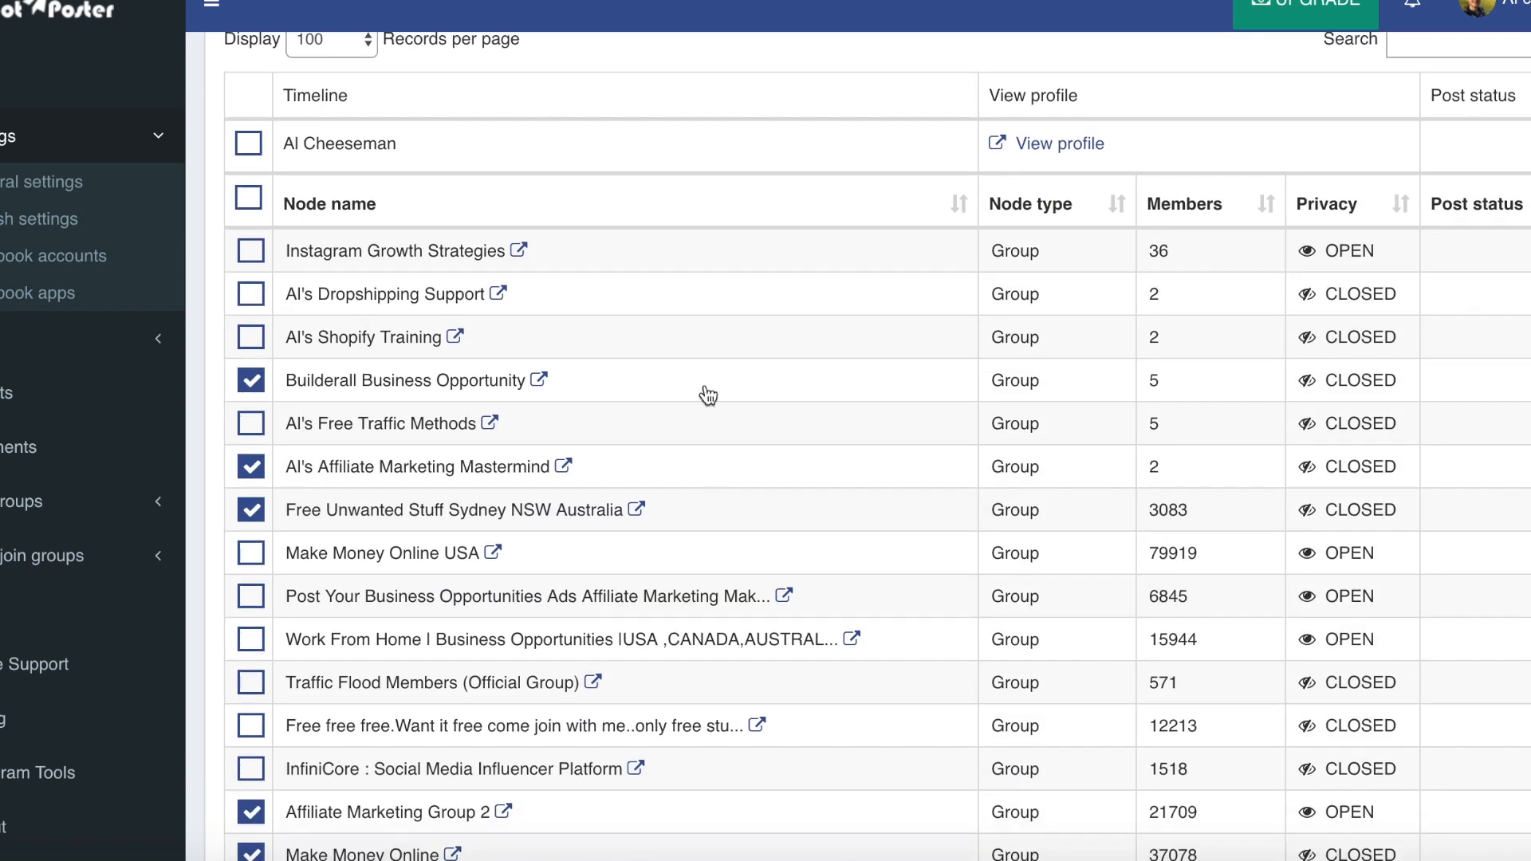
mouse_move(432, 749)
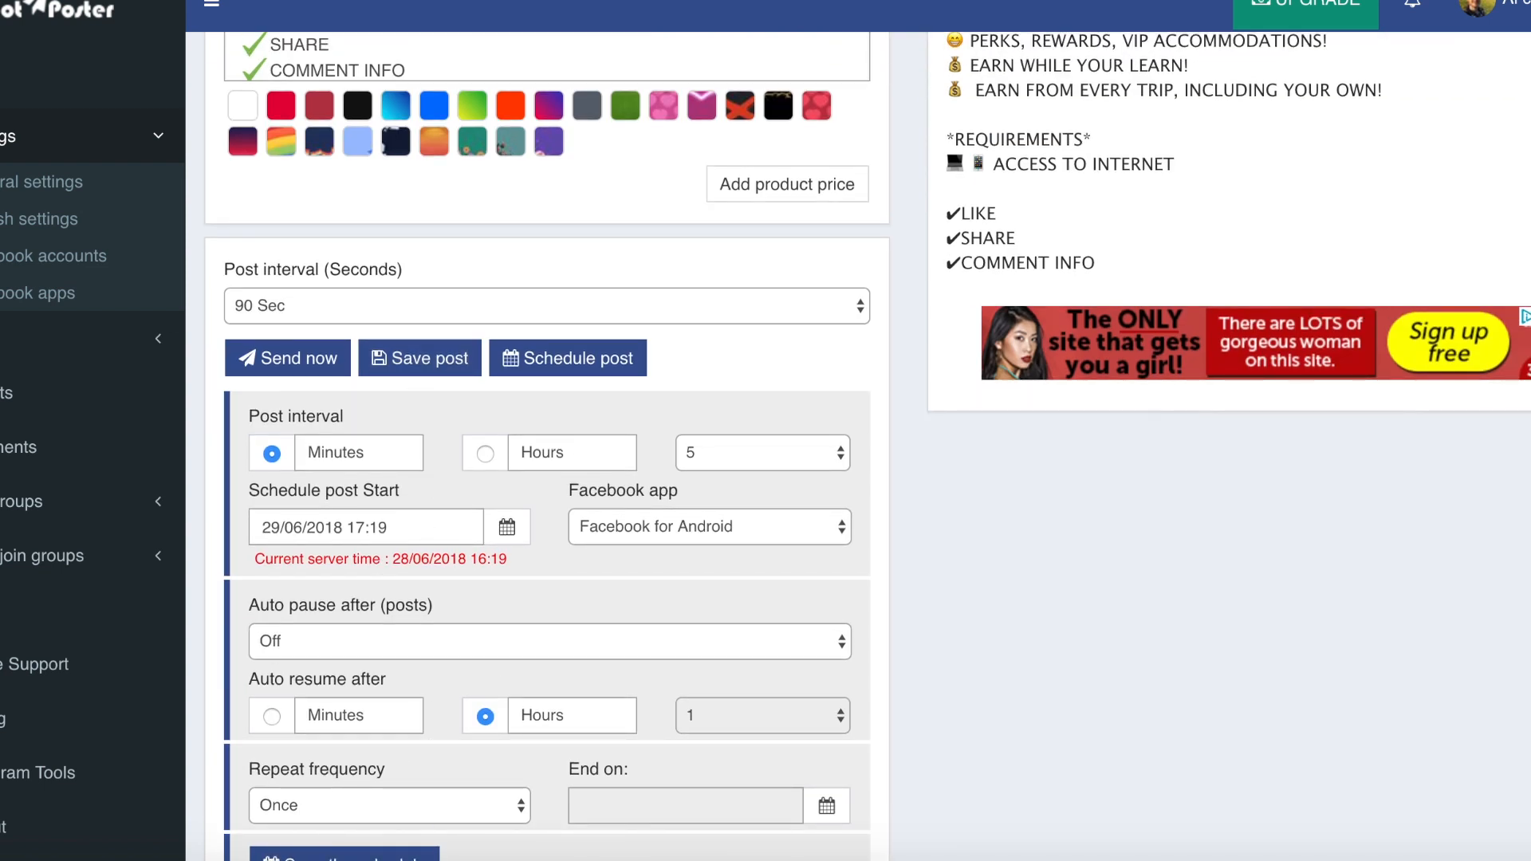
mouse_move(664, 371)
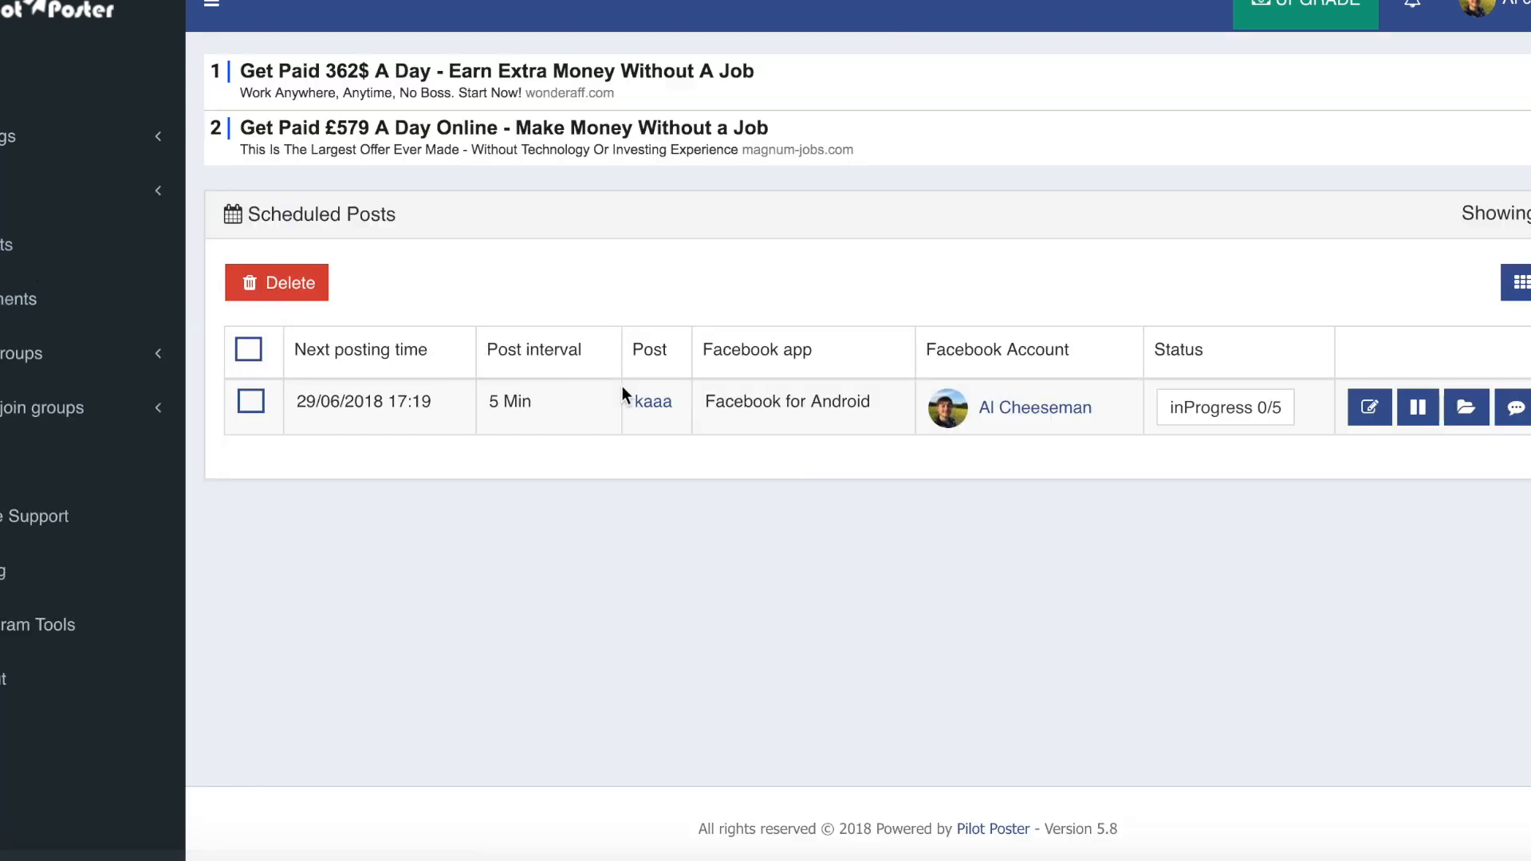
mouse_move(806, 430)
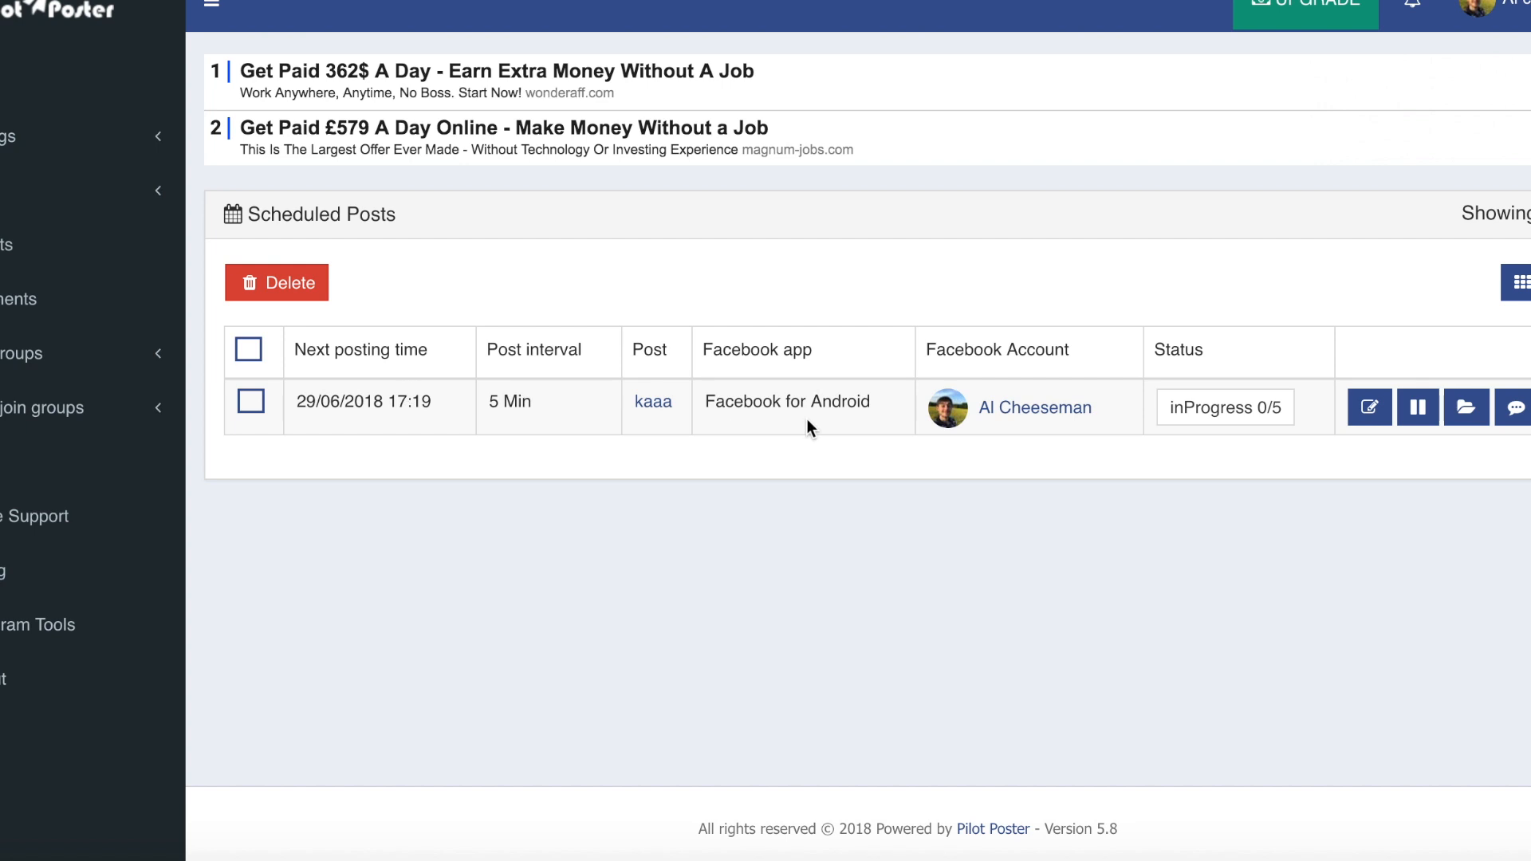
mouse_move(501, 366)
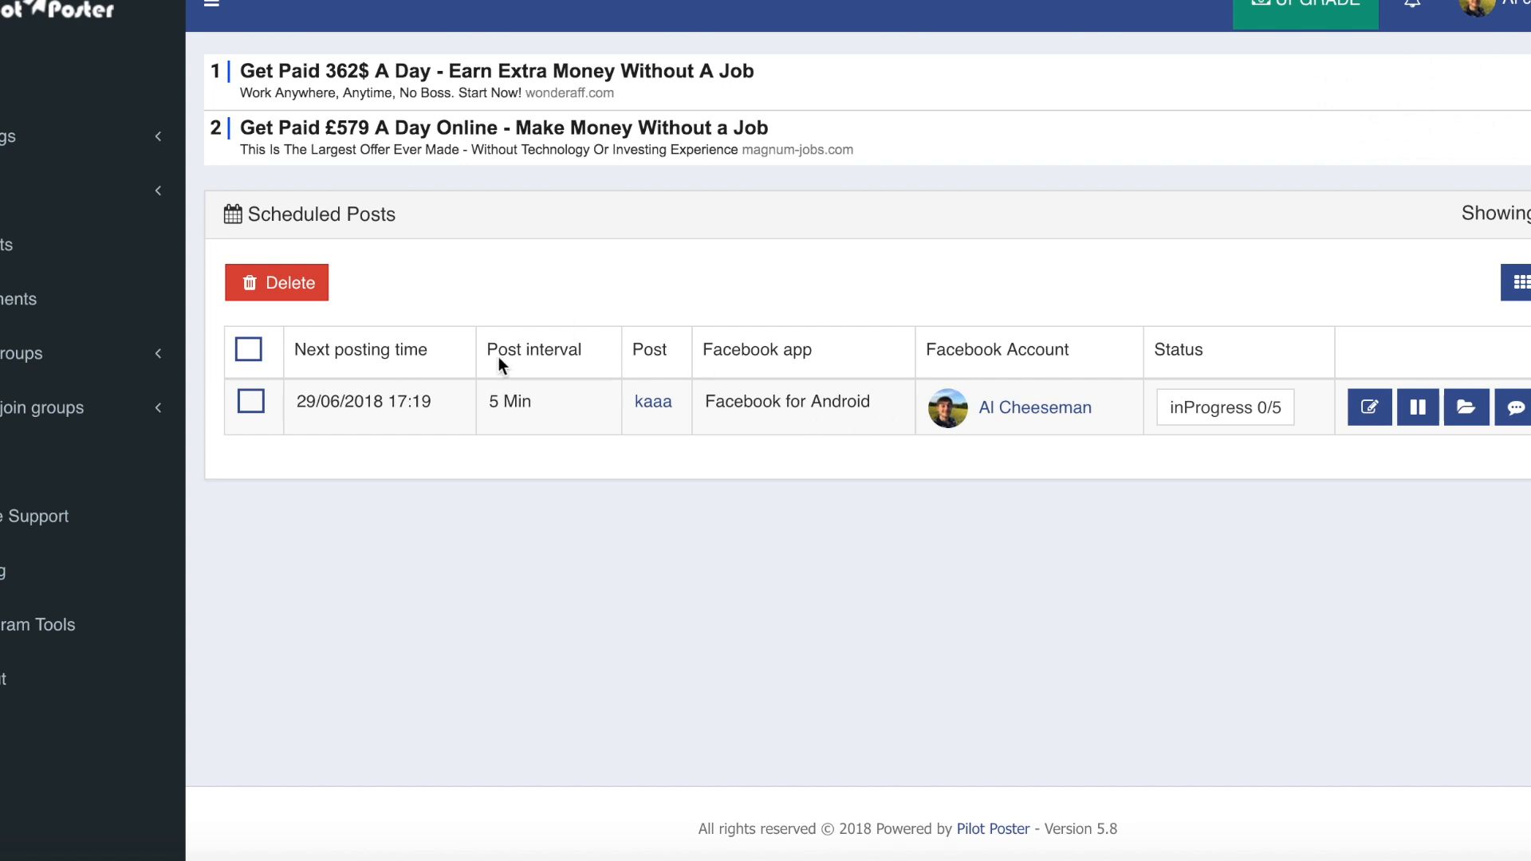
mouse_move(1248, 400)
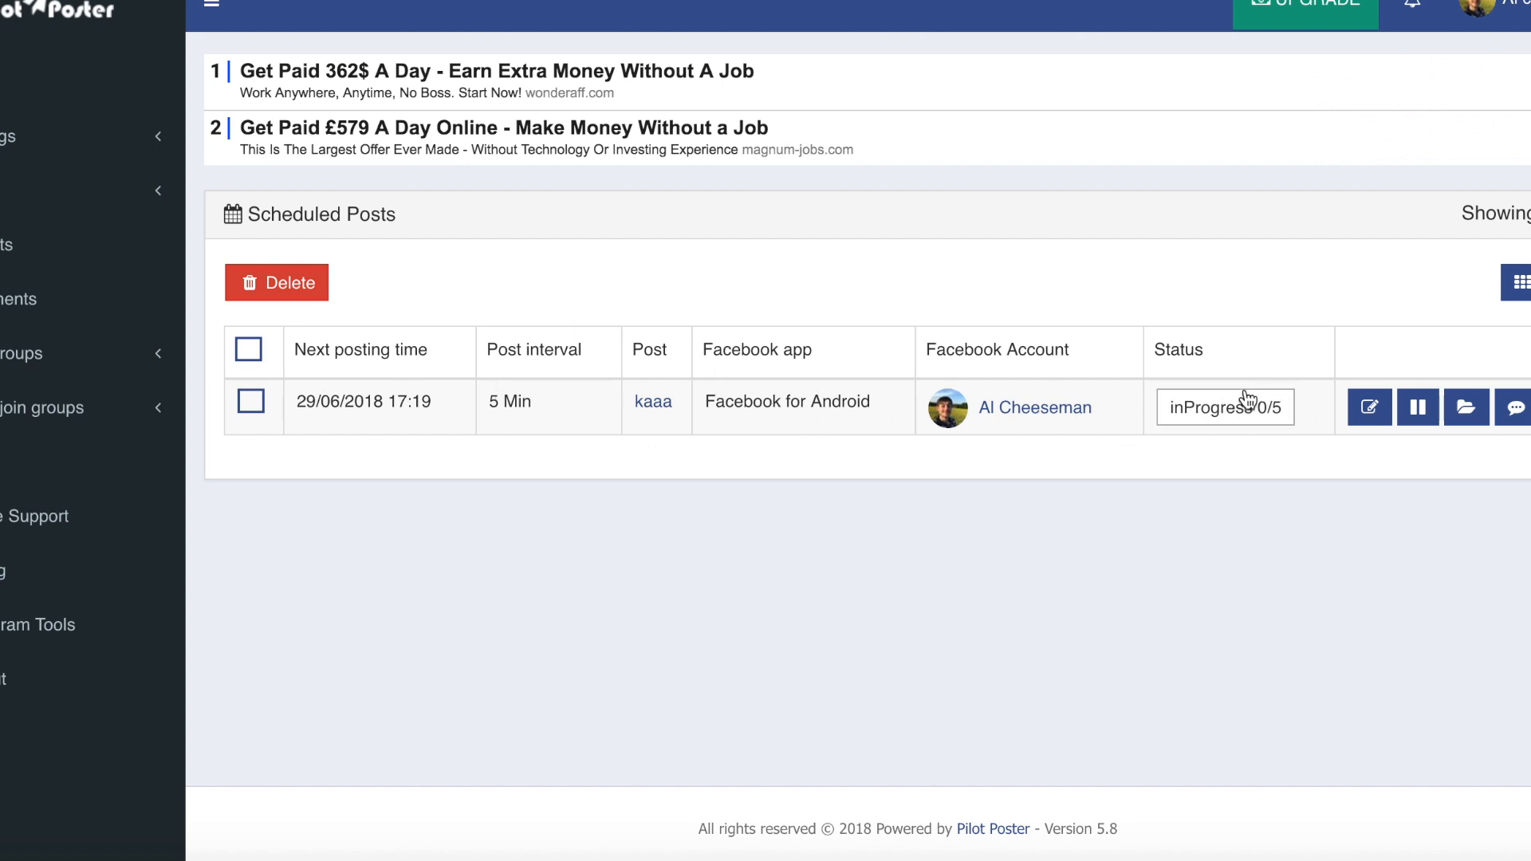
mouse_move(1256, 438)
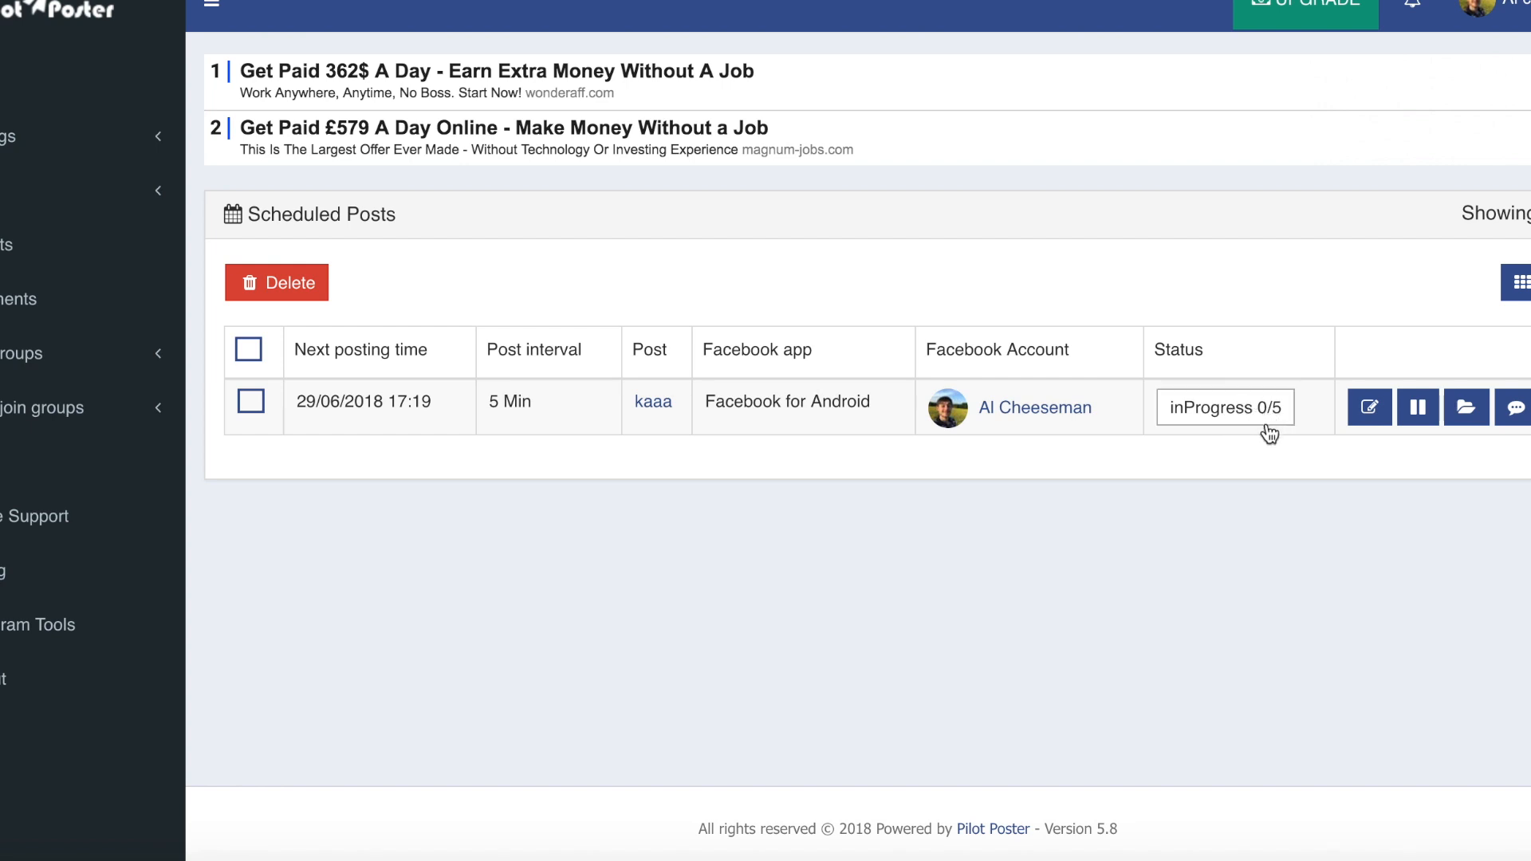
mouse_move(1285, 421)
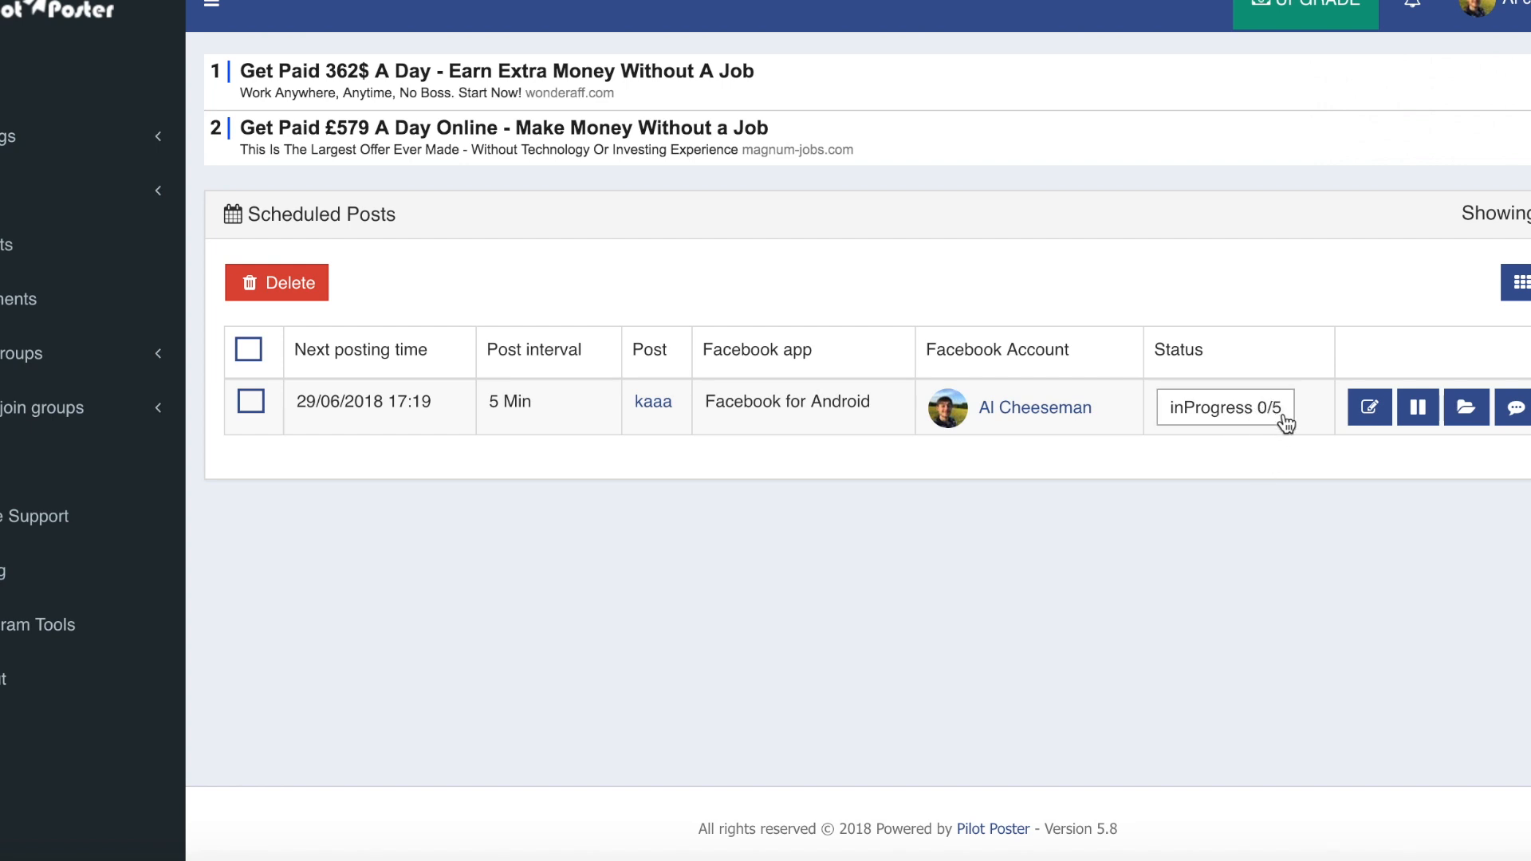
mouse_move(1267, 438)
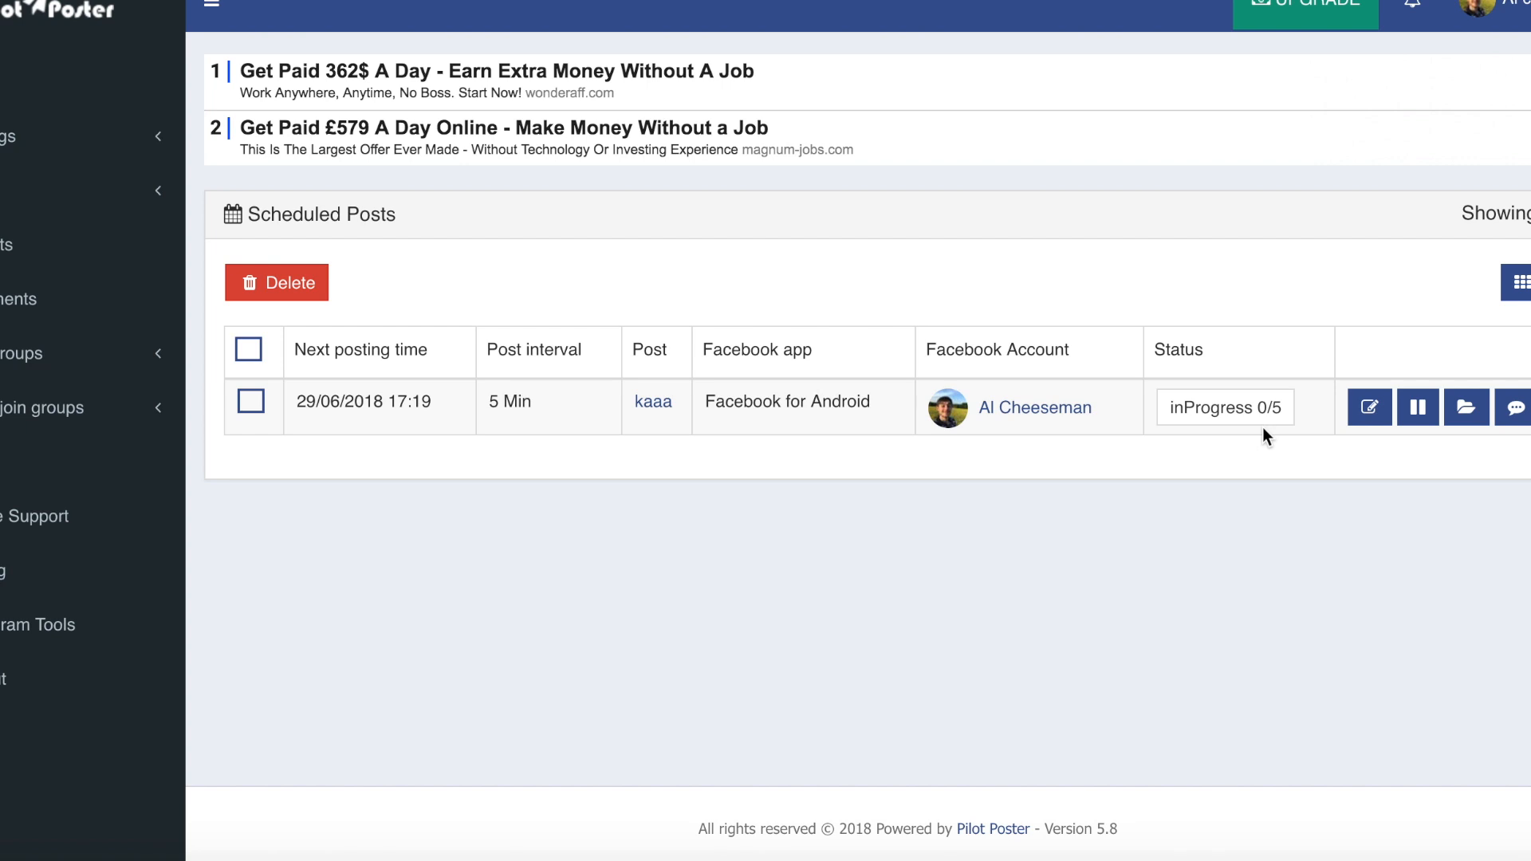
mouse_move(518, 170)
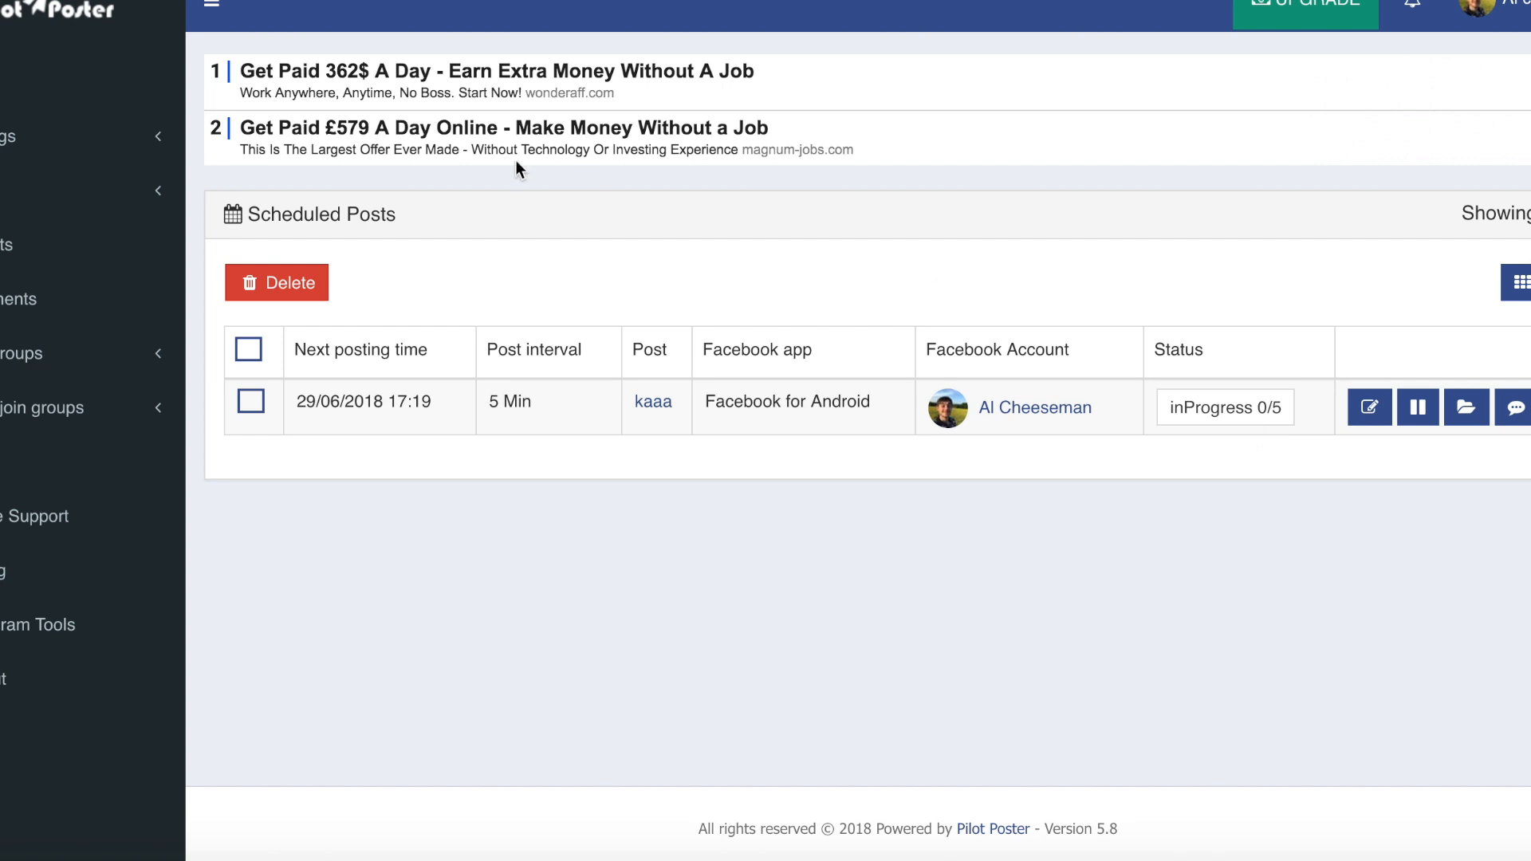